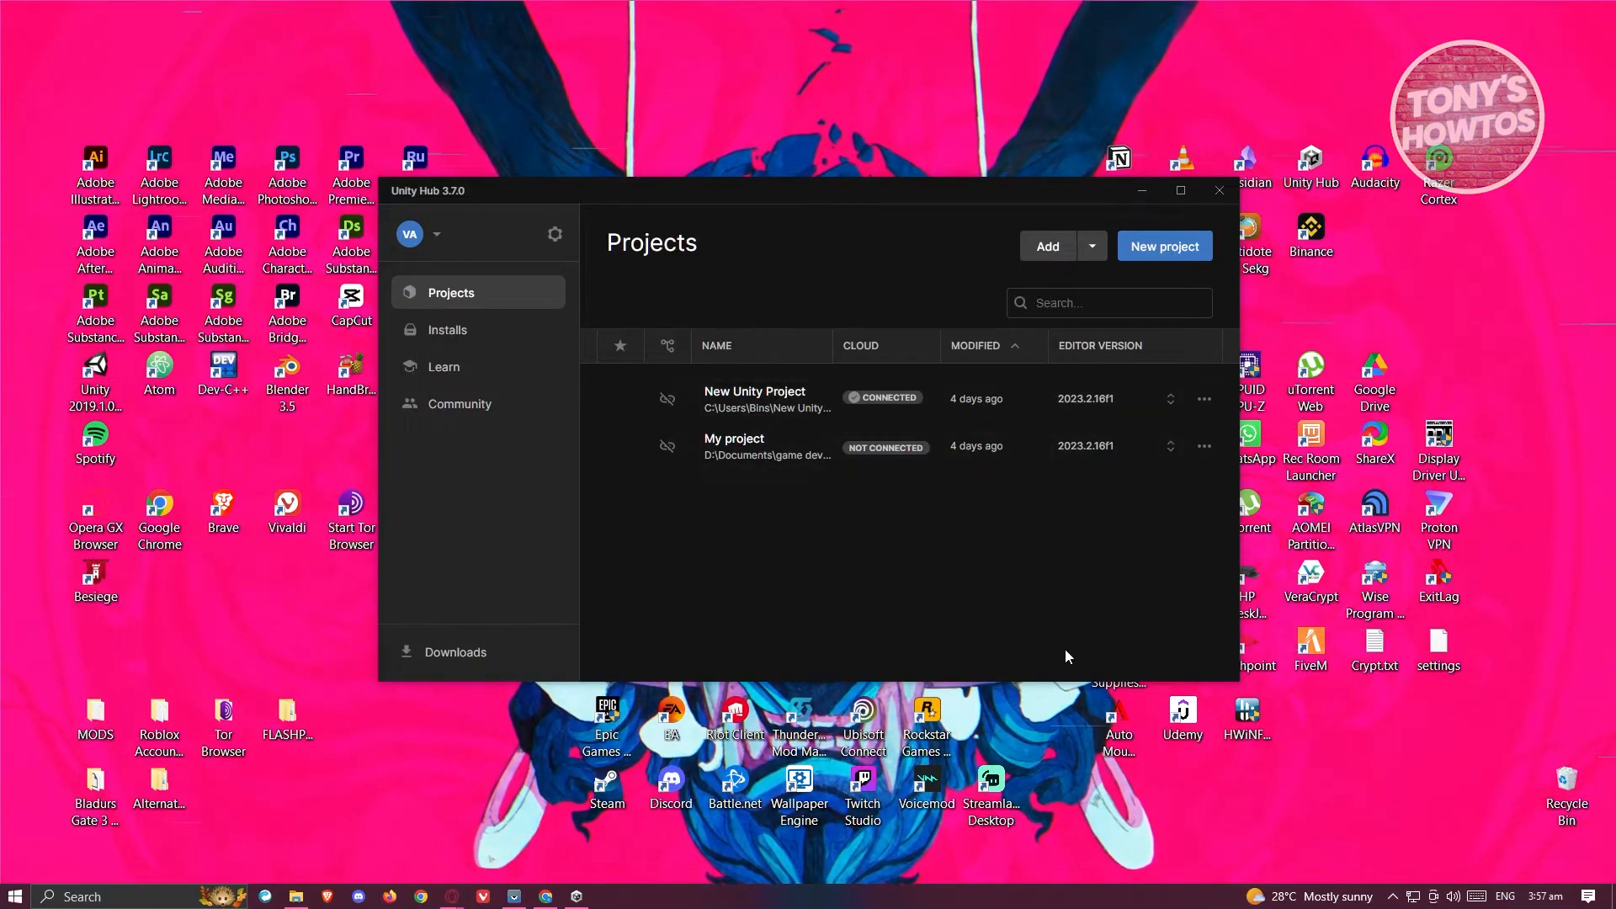
mouse_move(1050, 619)
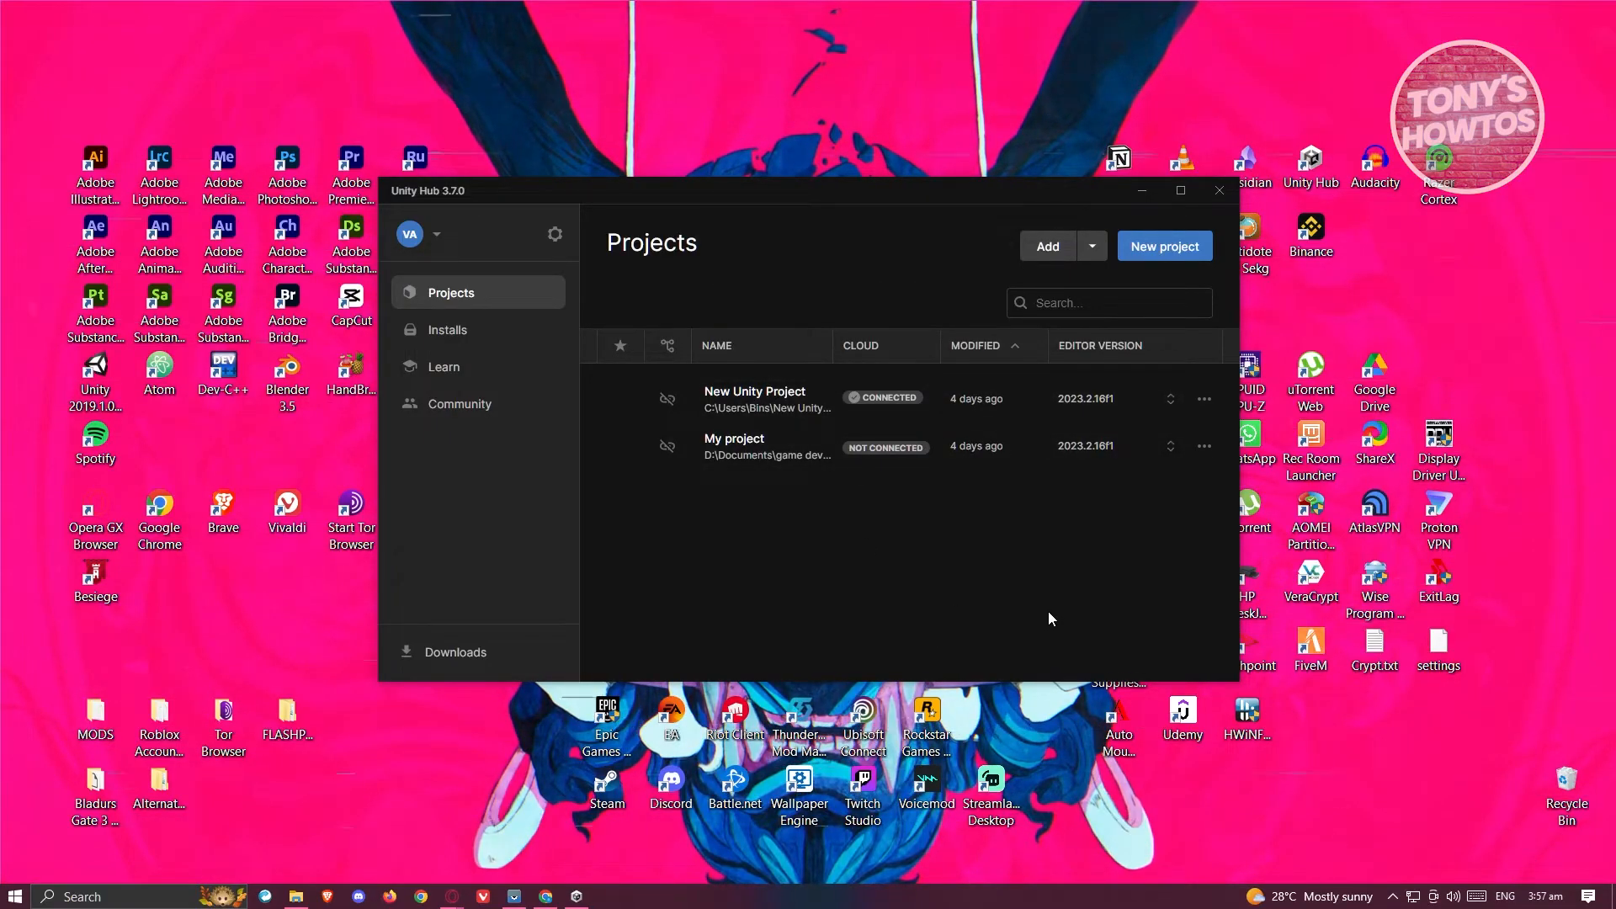
mouse_move(1055, 601)
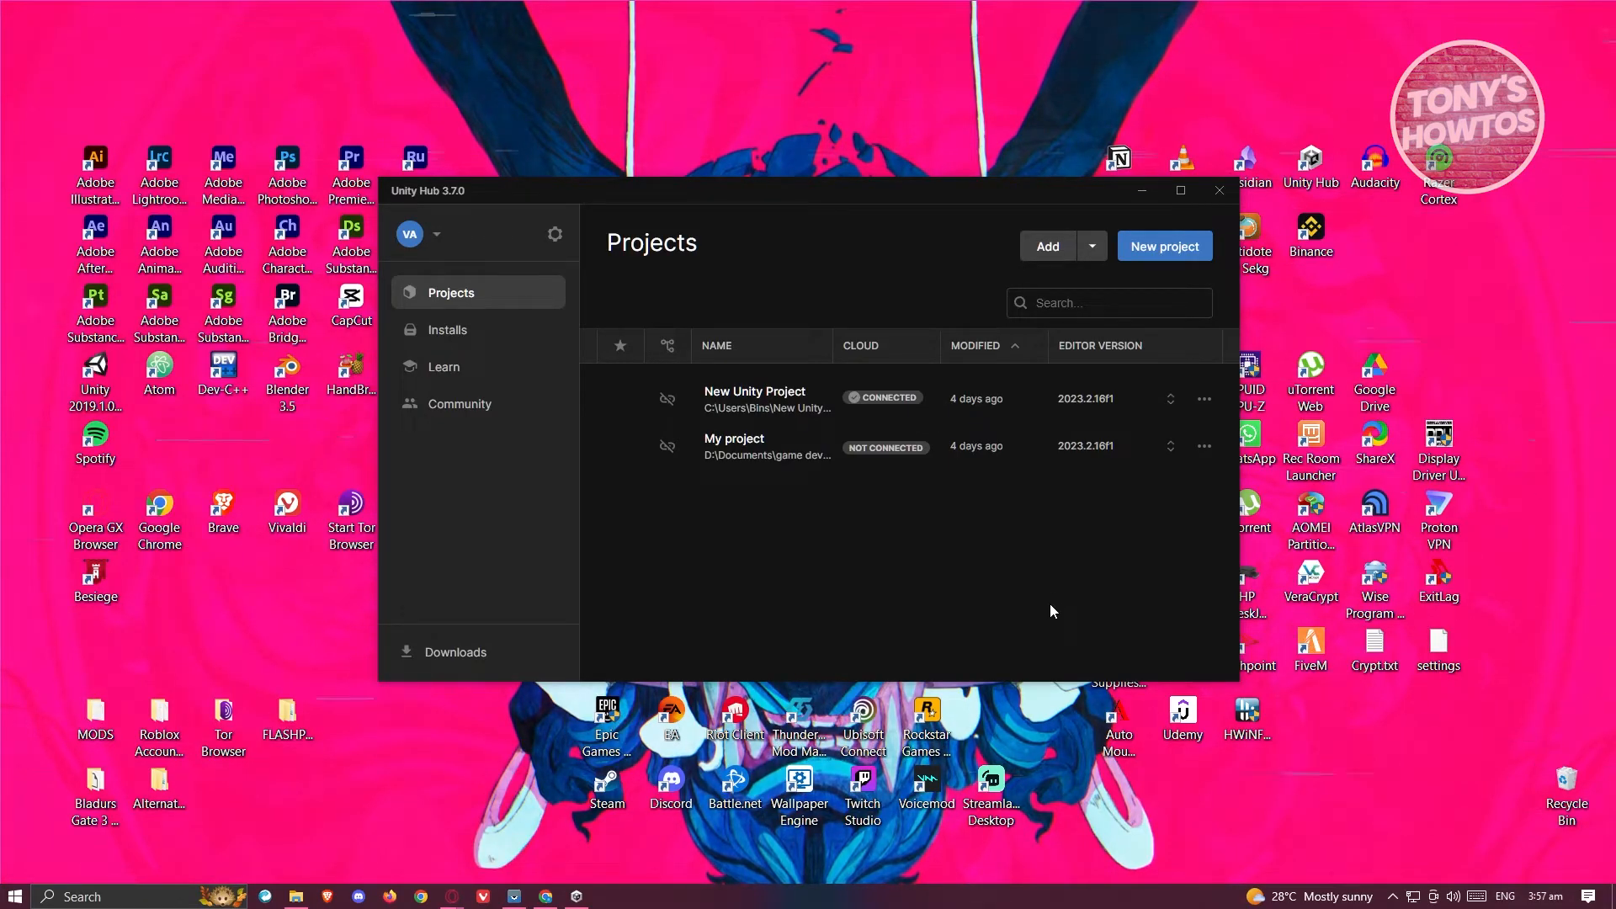
mouse_move(794, 445)
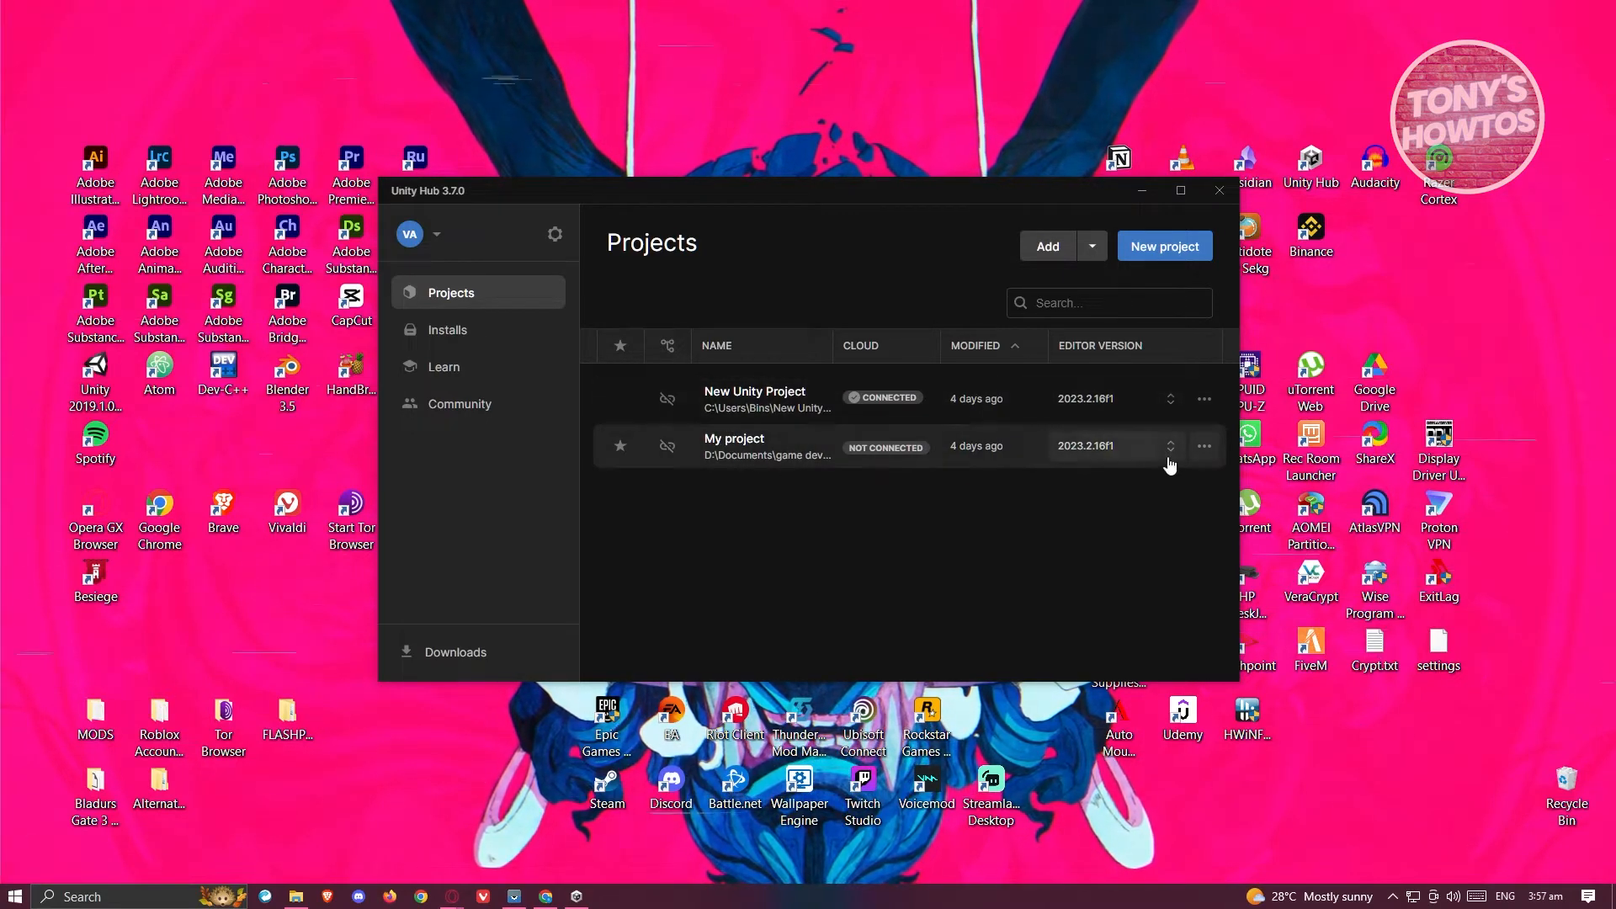
- Start Unity Version Control setup for My project from its row's options menu
click(1203, 445)
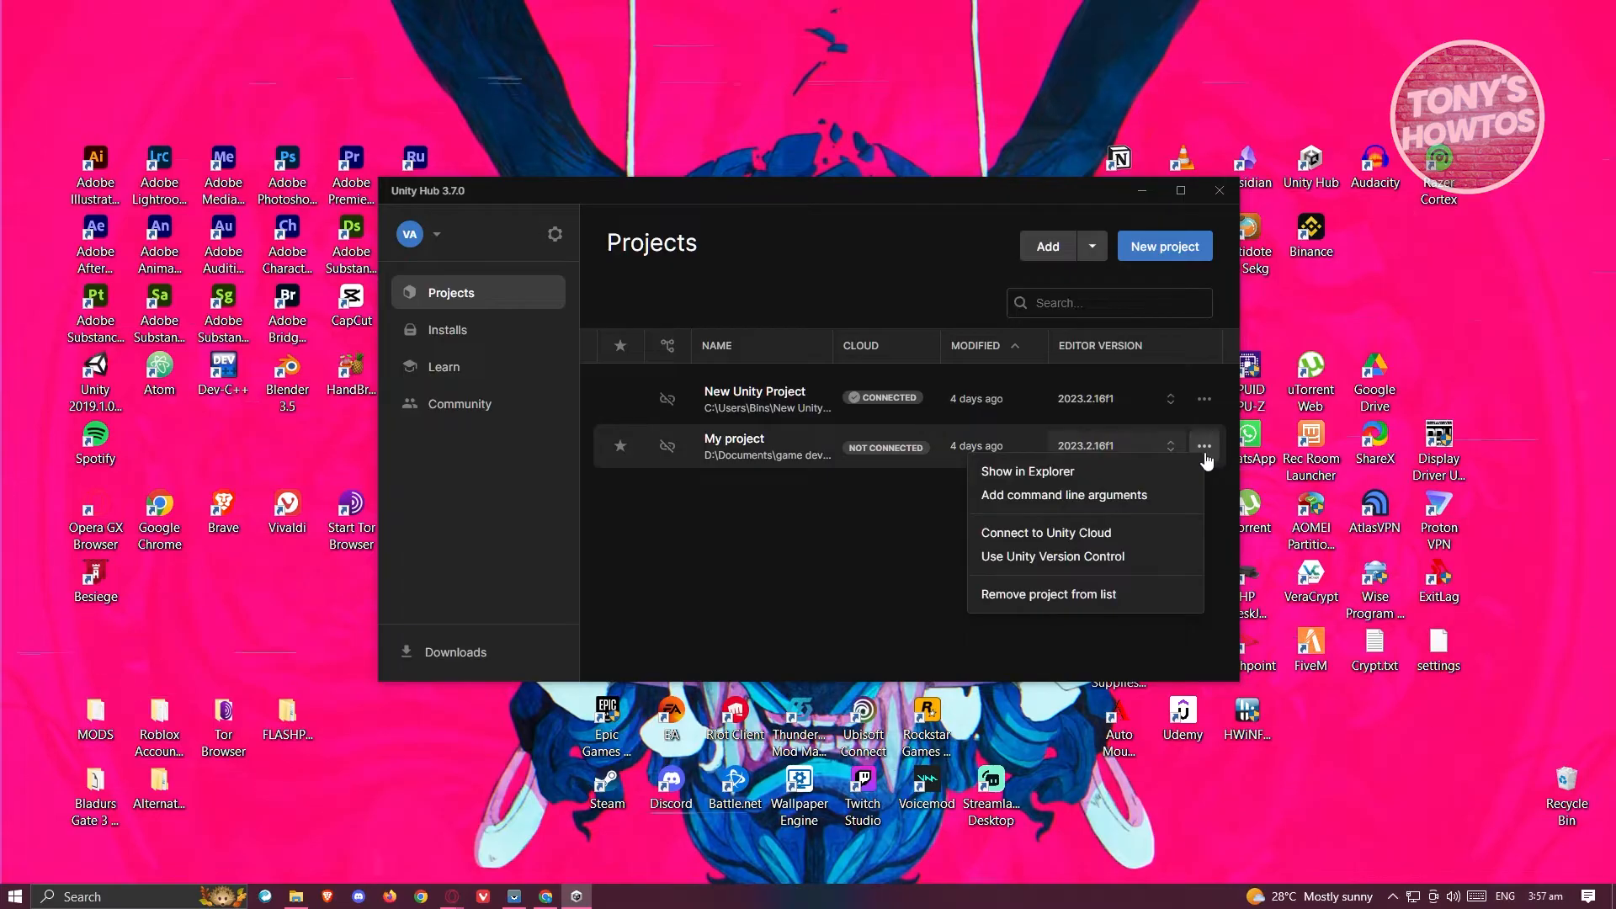
mouse_move(1085, 557)
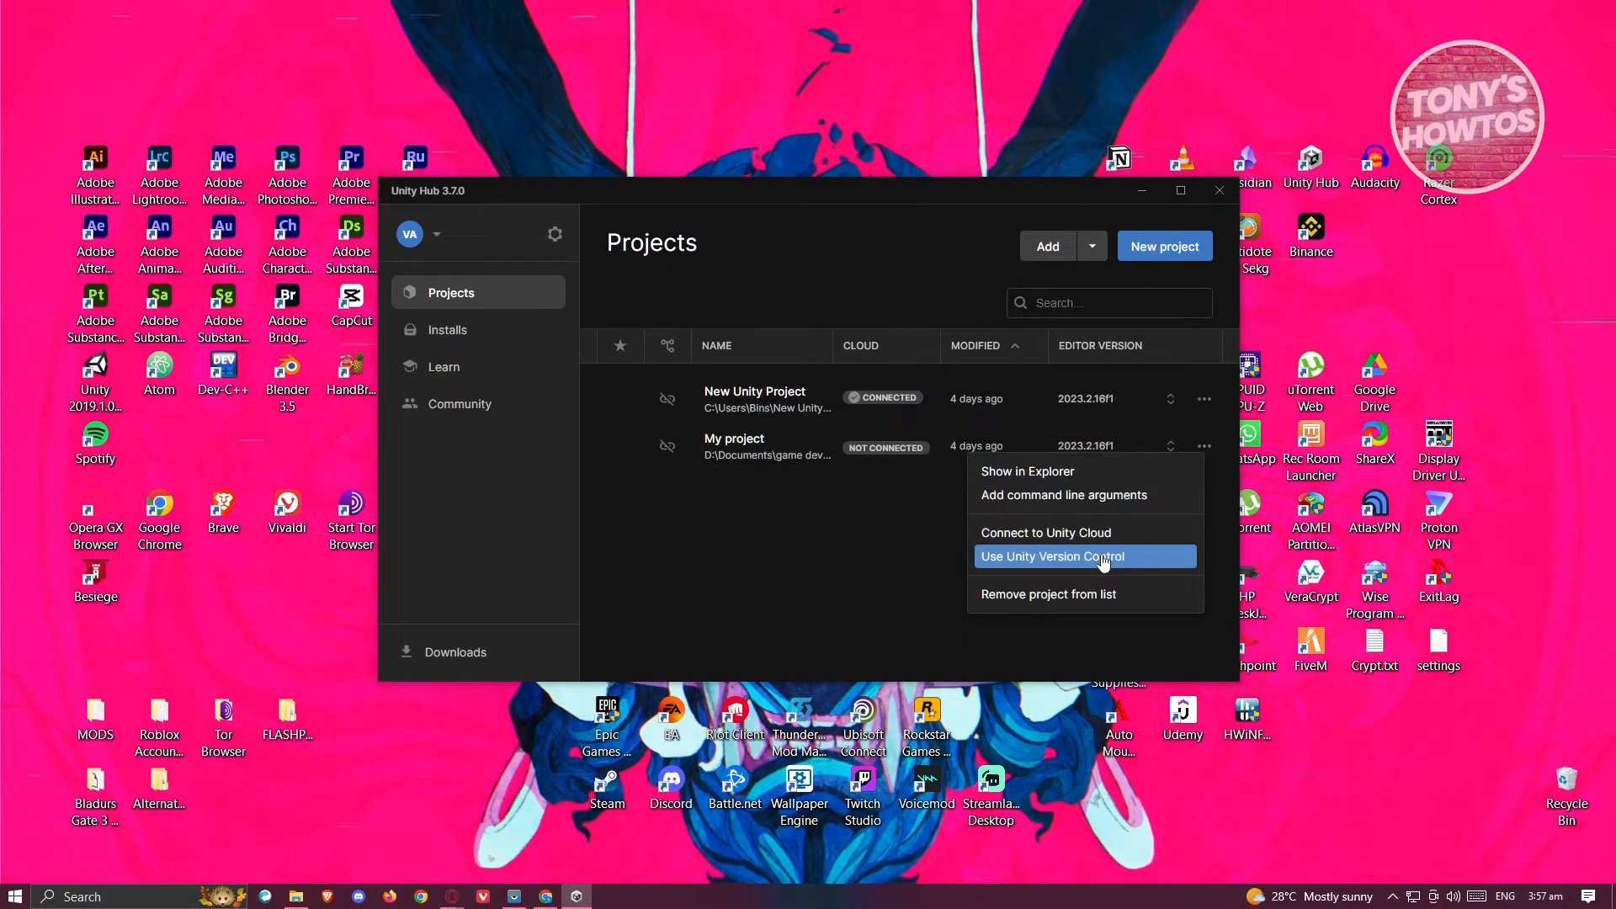
click(1050, 557)
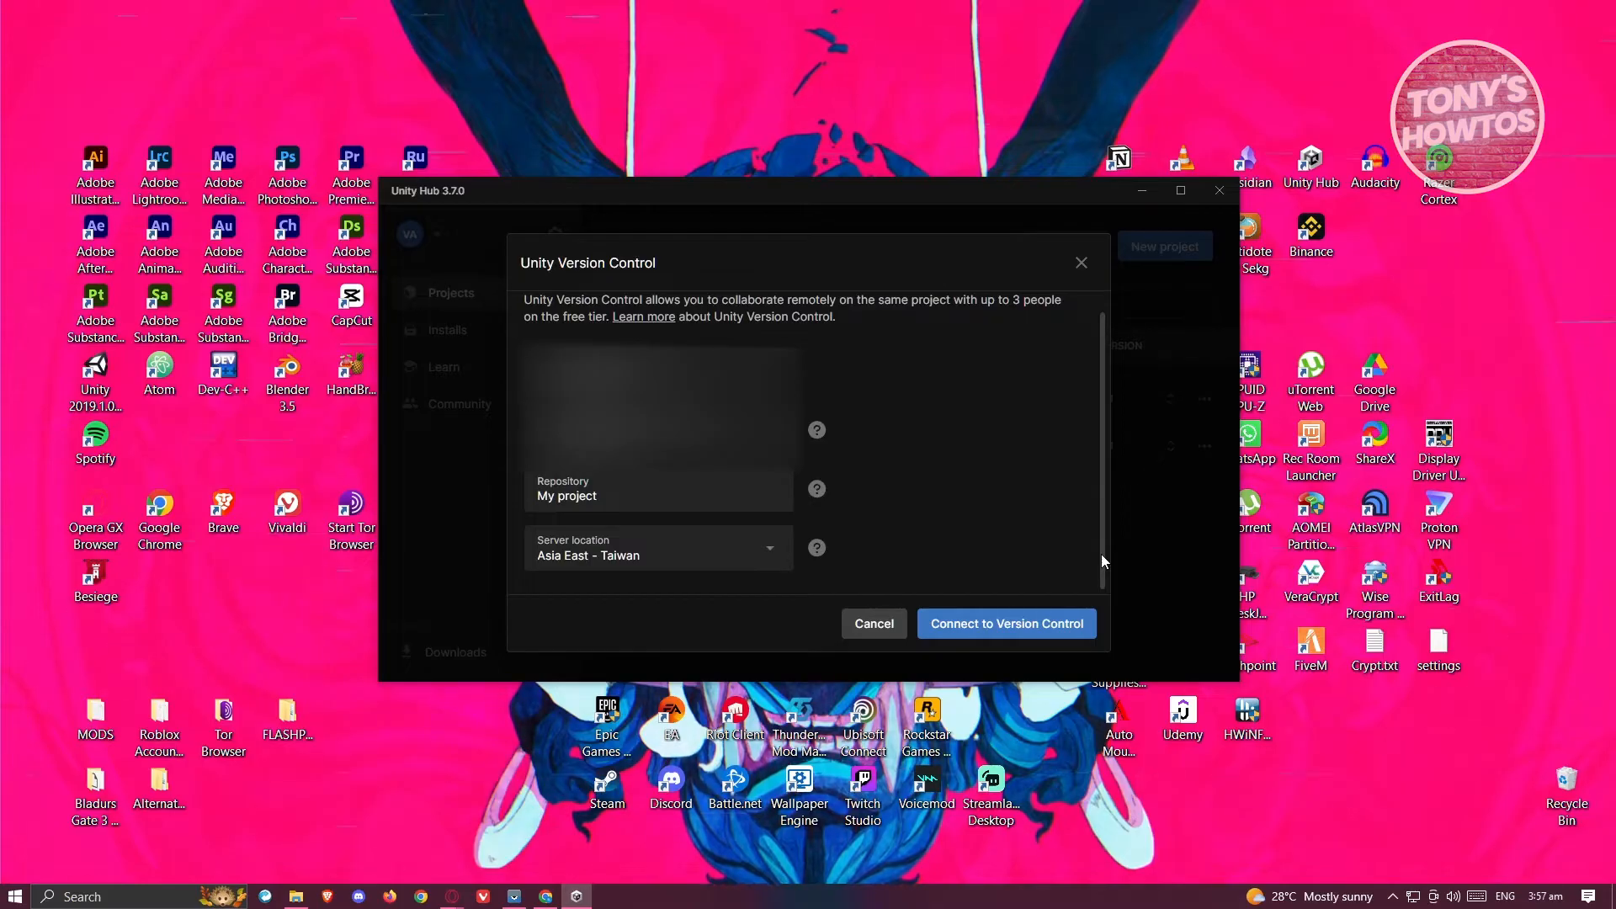
mouse_move(1006, 419)
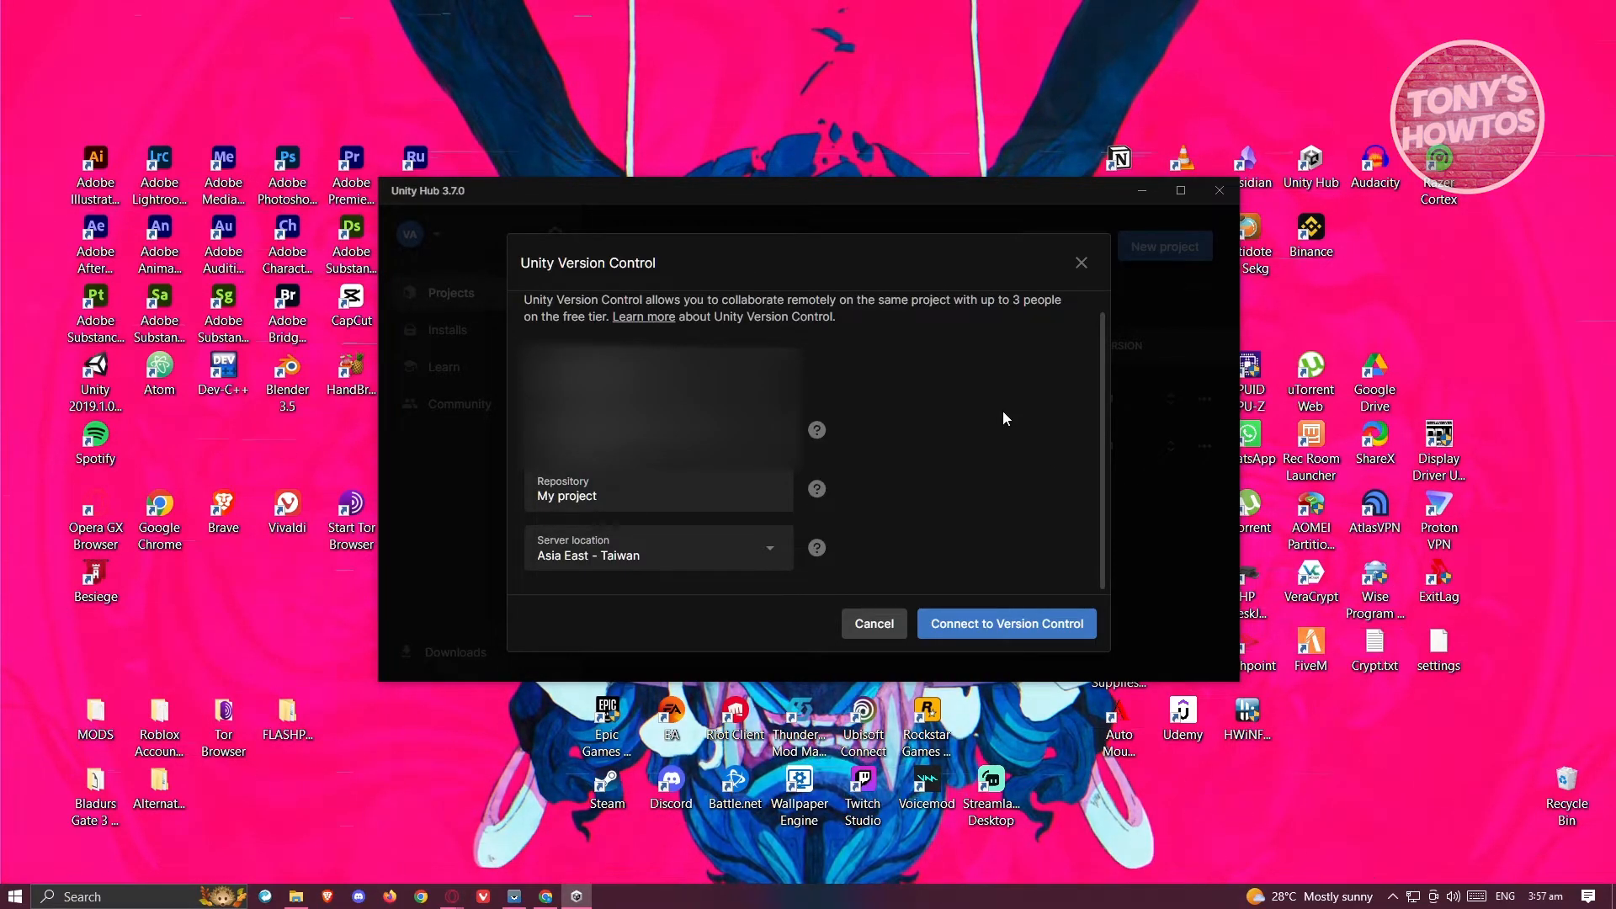
mouse_move(995, 430)
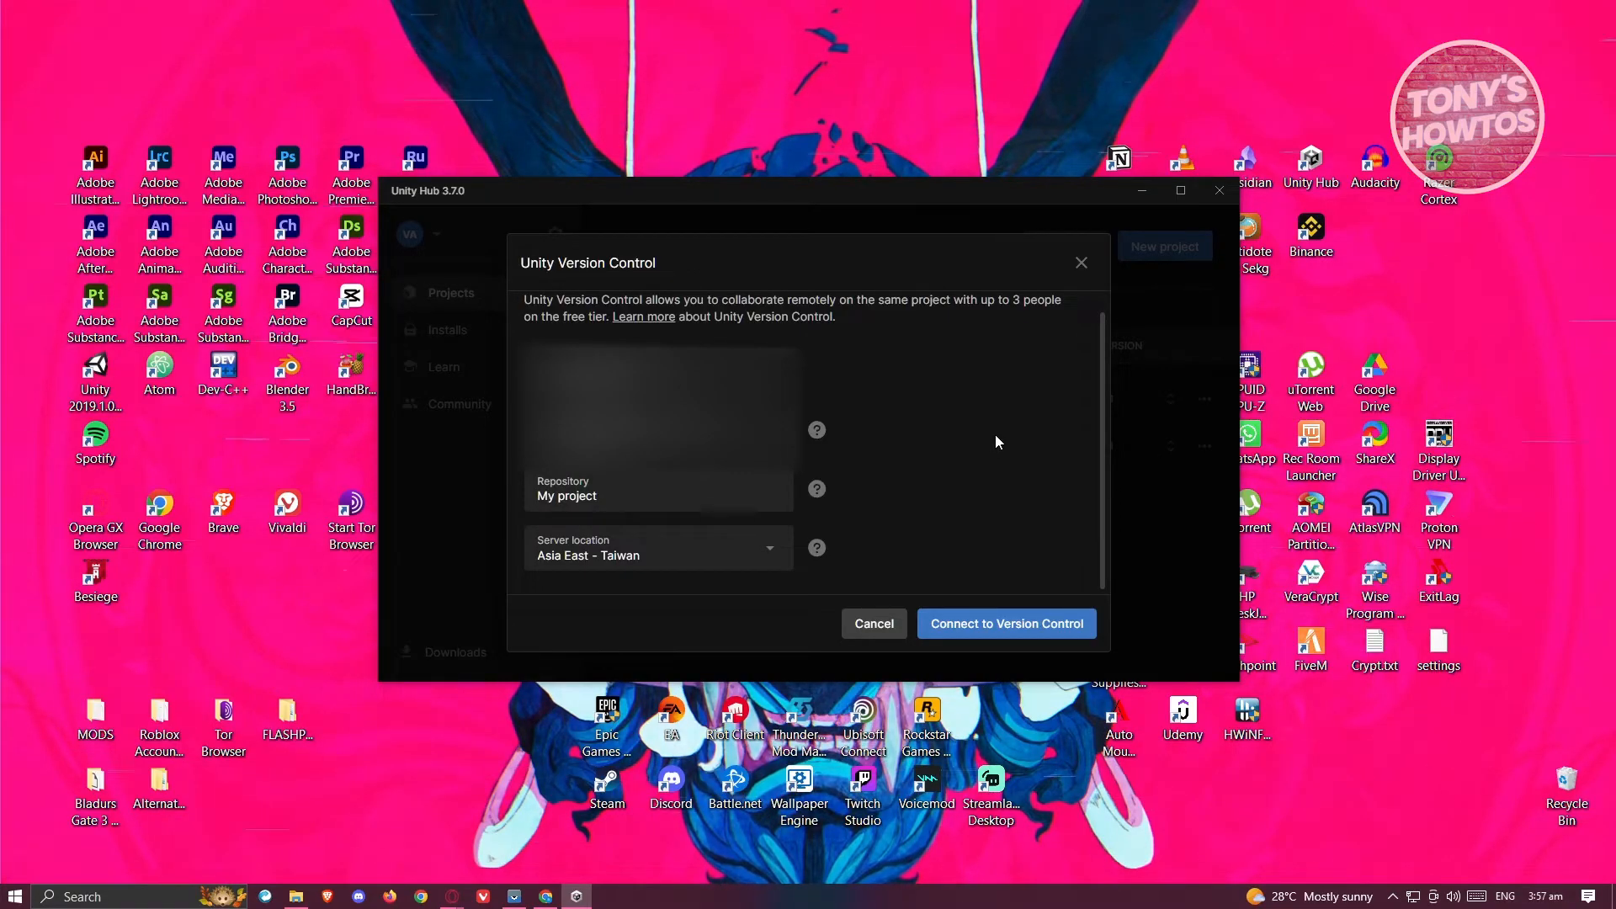
mouse_move(819, 450)
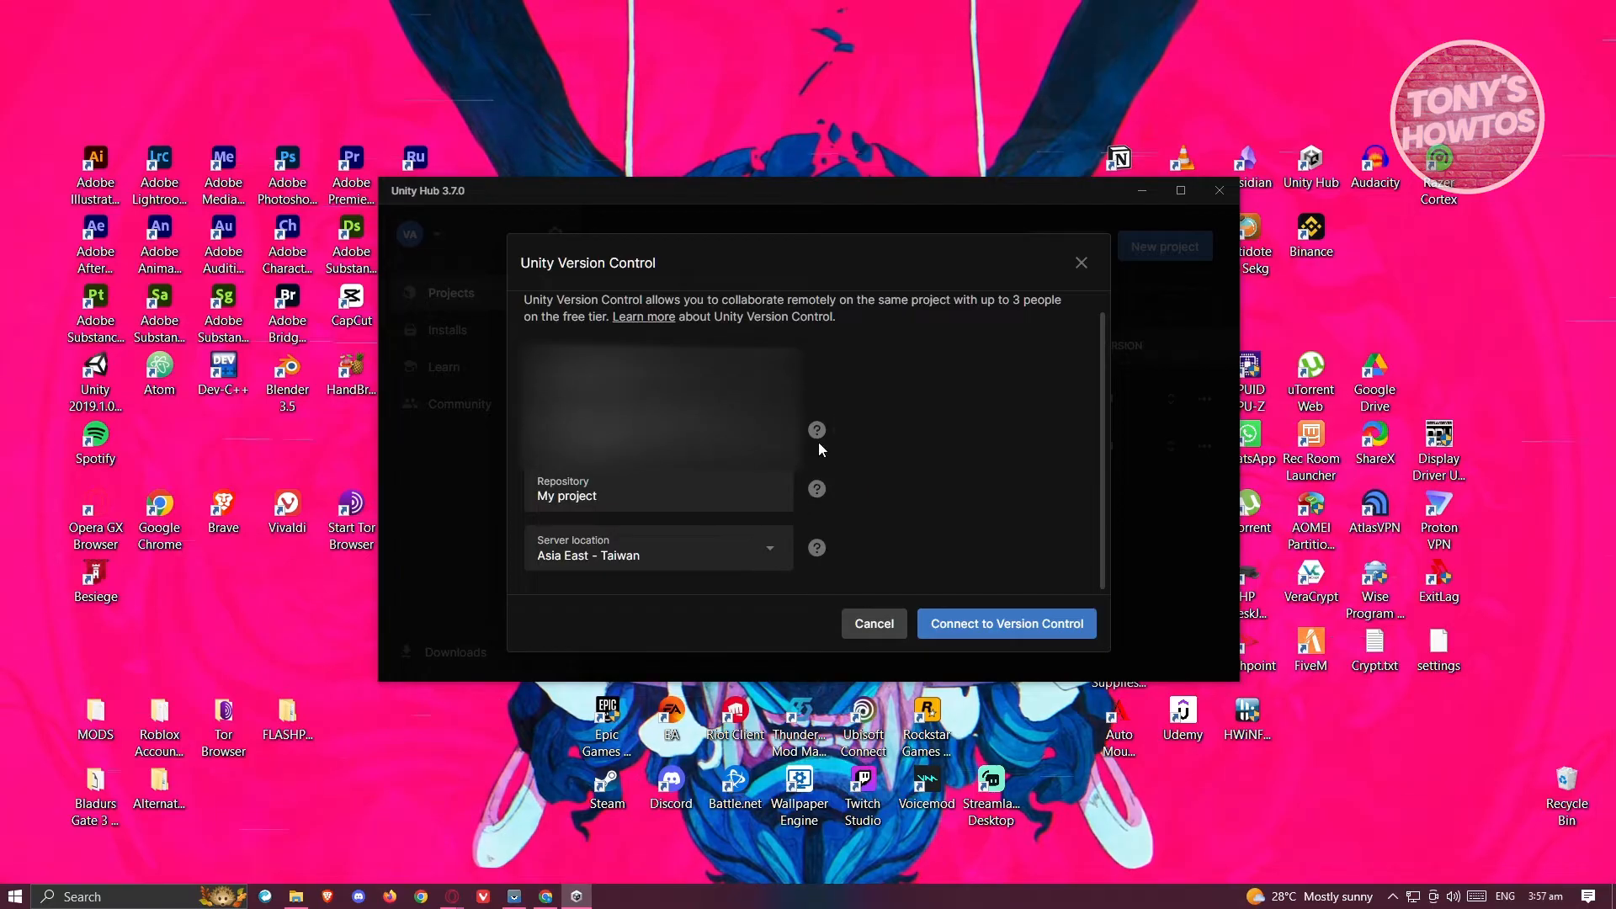
mouse_move(840, 458)
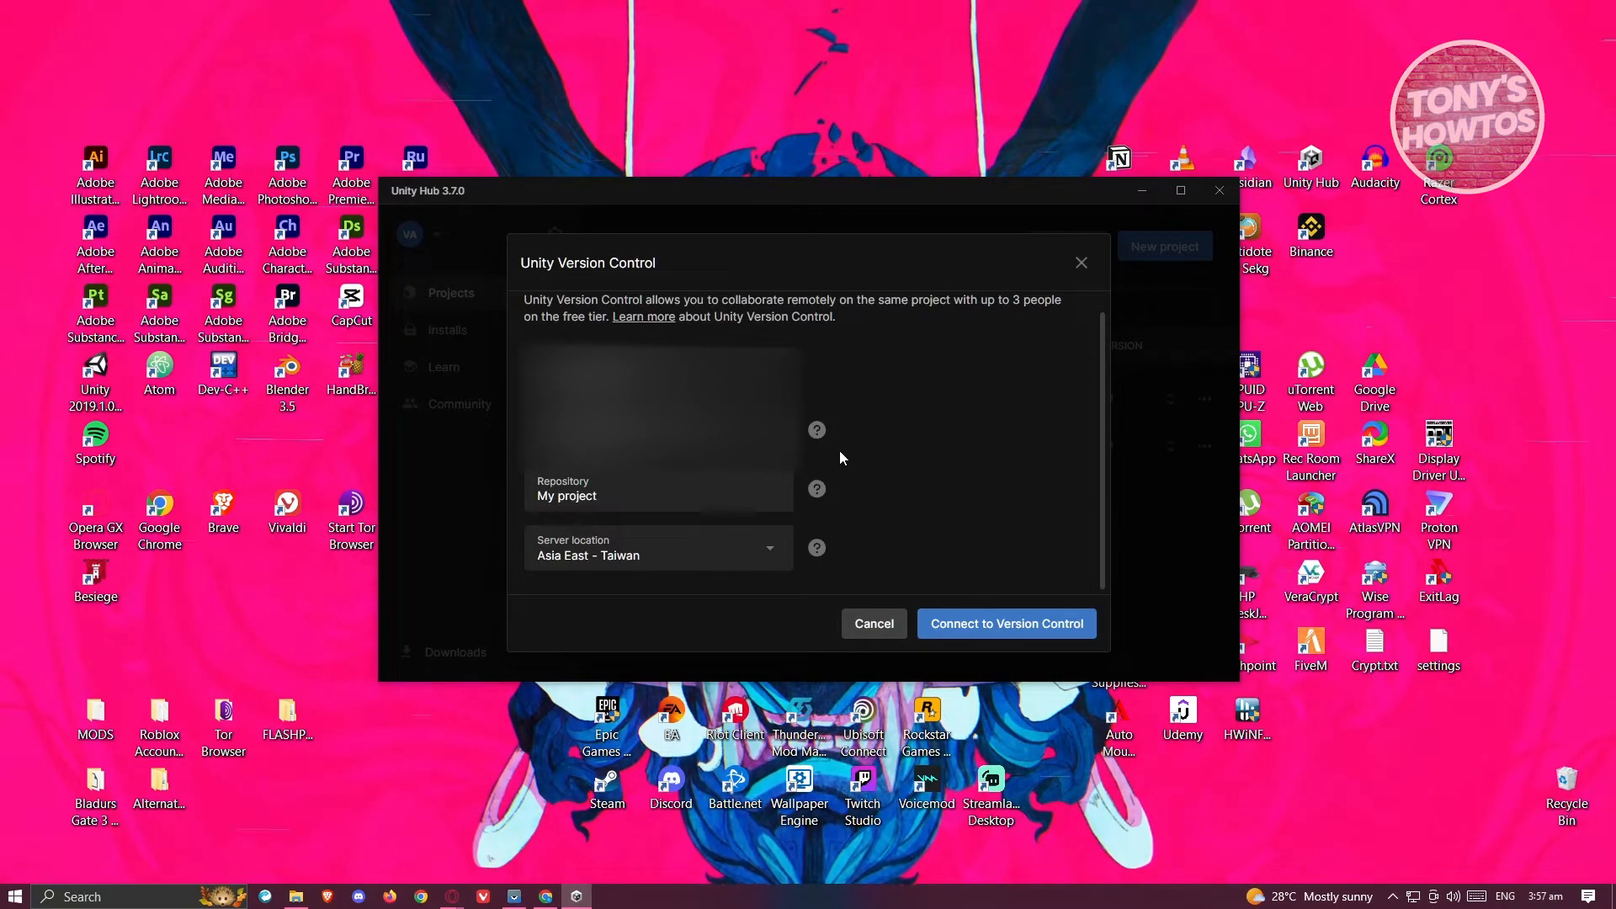
mouse_move(877, 463)
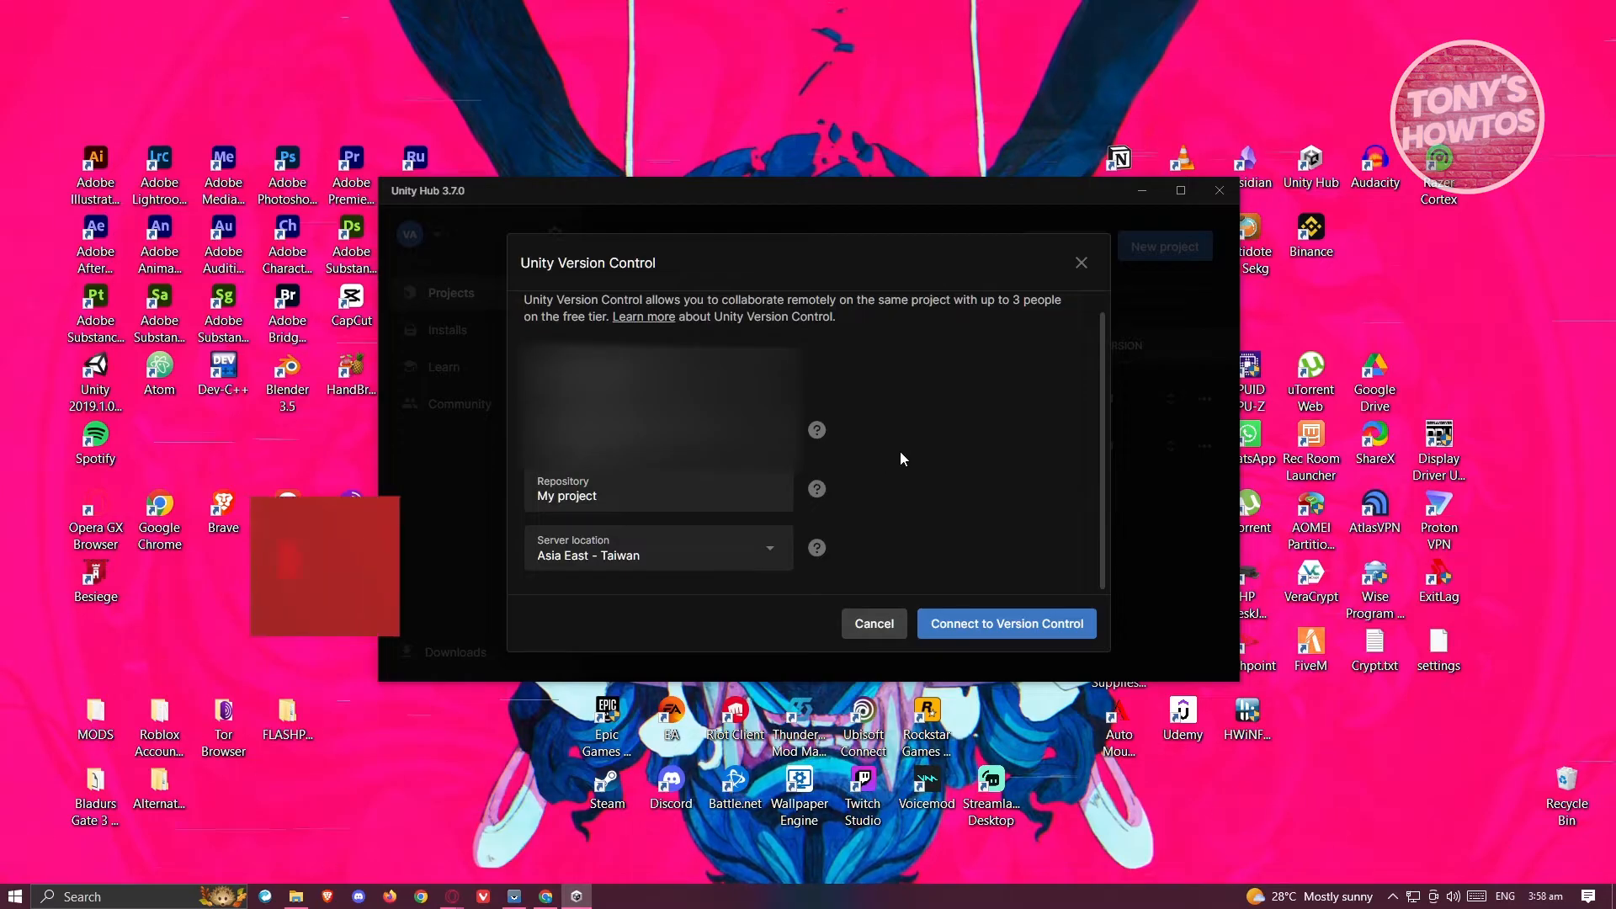
- Connect My project to Unity Version Control and open it in the Editor
click(1006, 623)
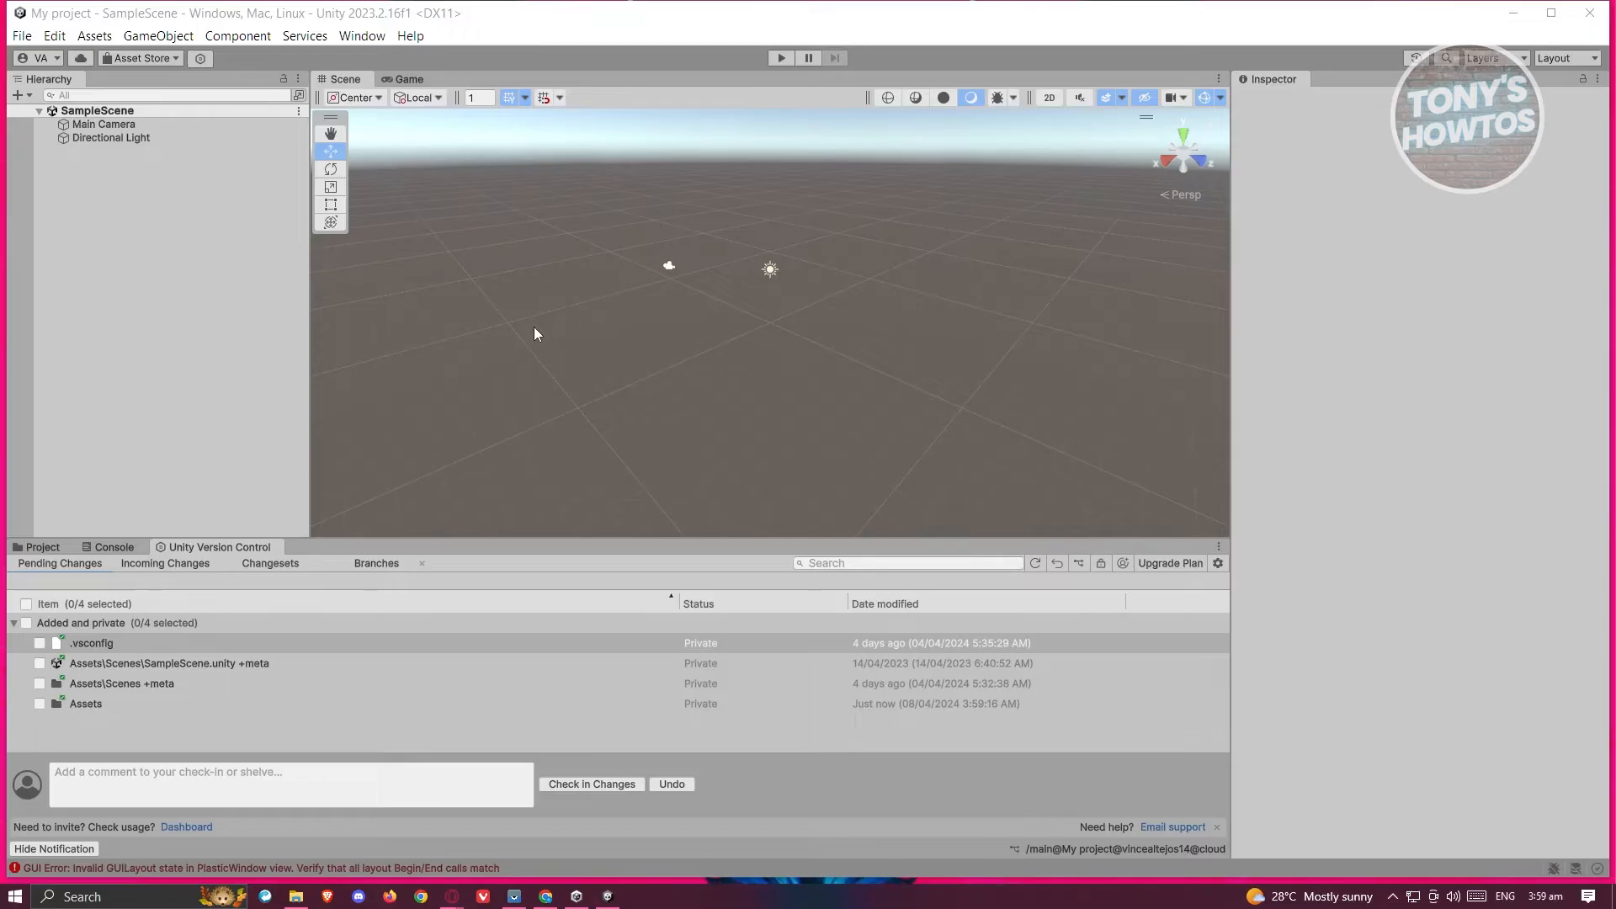
mouse_move(541, 327)
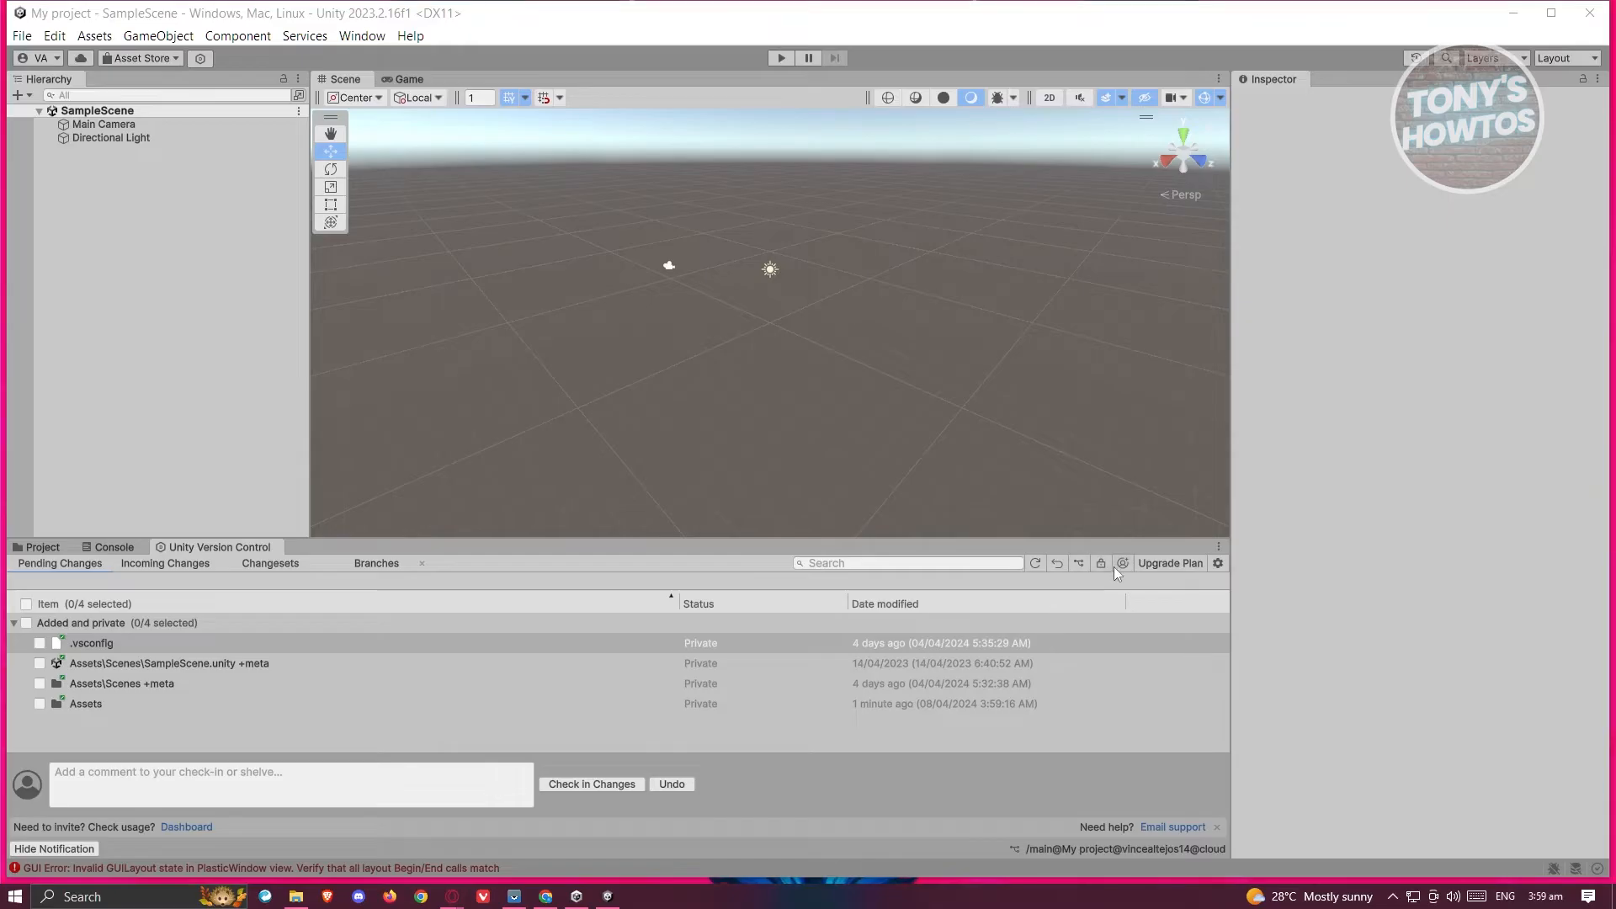
mouse_move(1123, 565)
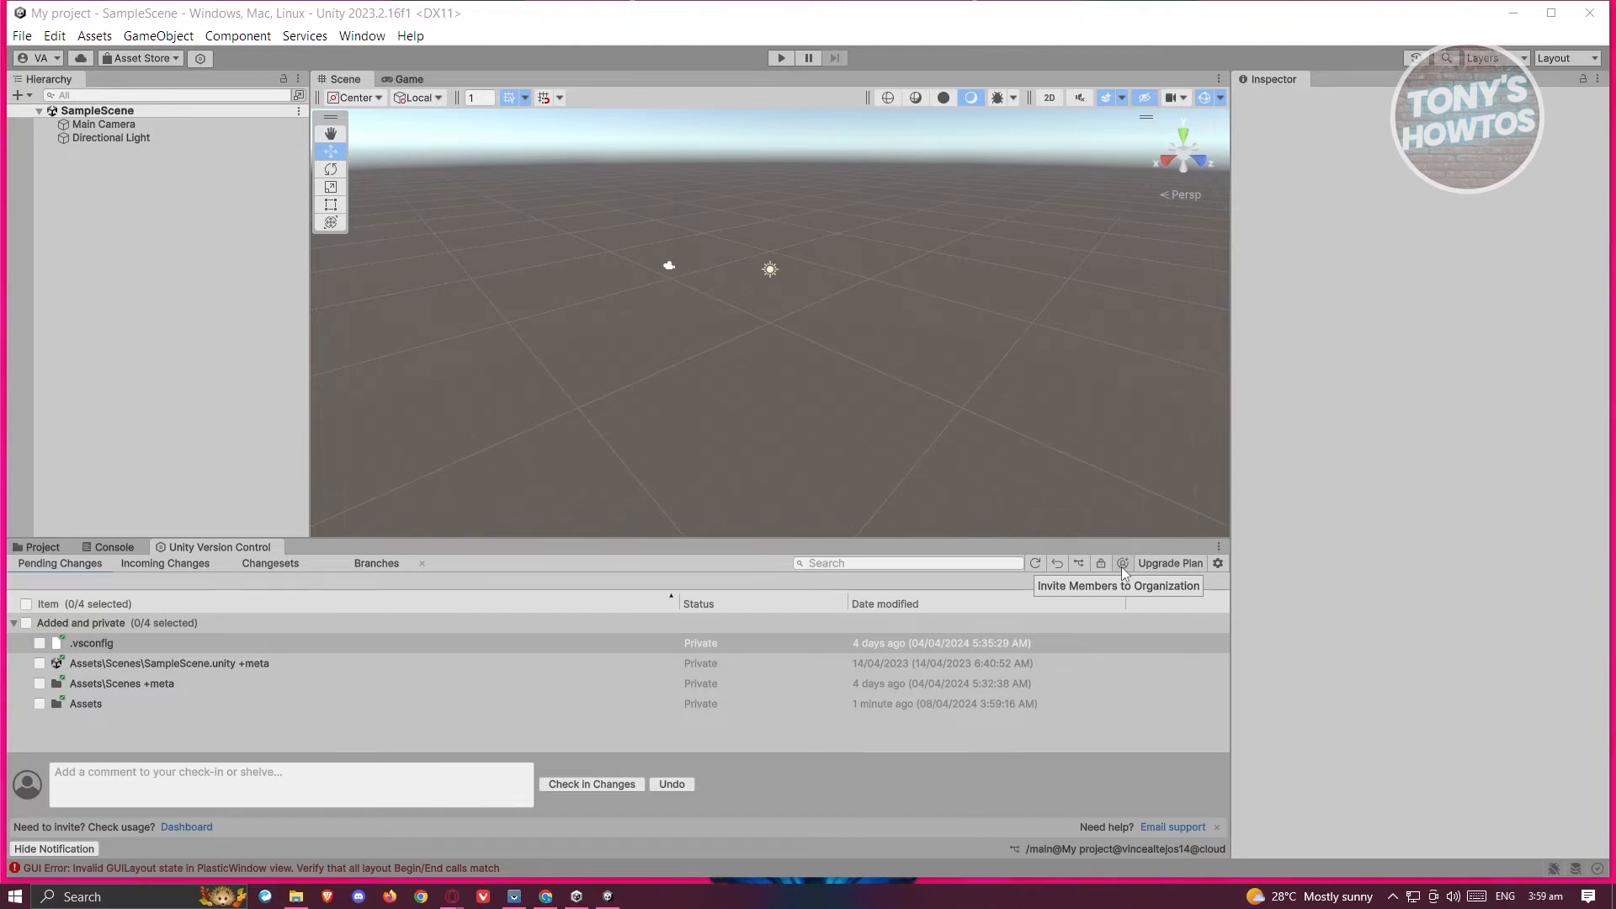
- Go to Invite Members online and sign in to Unity Cloud's Seats page
click(1122, 563)
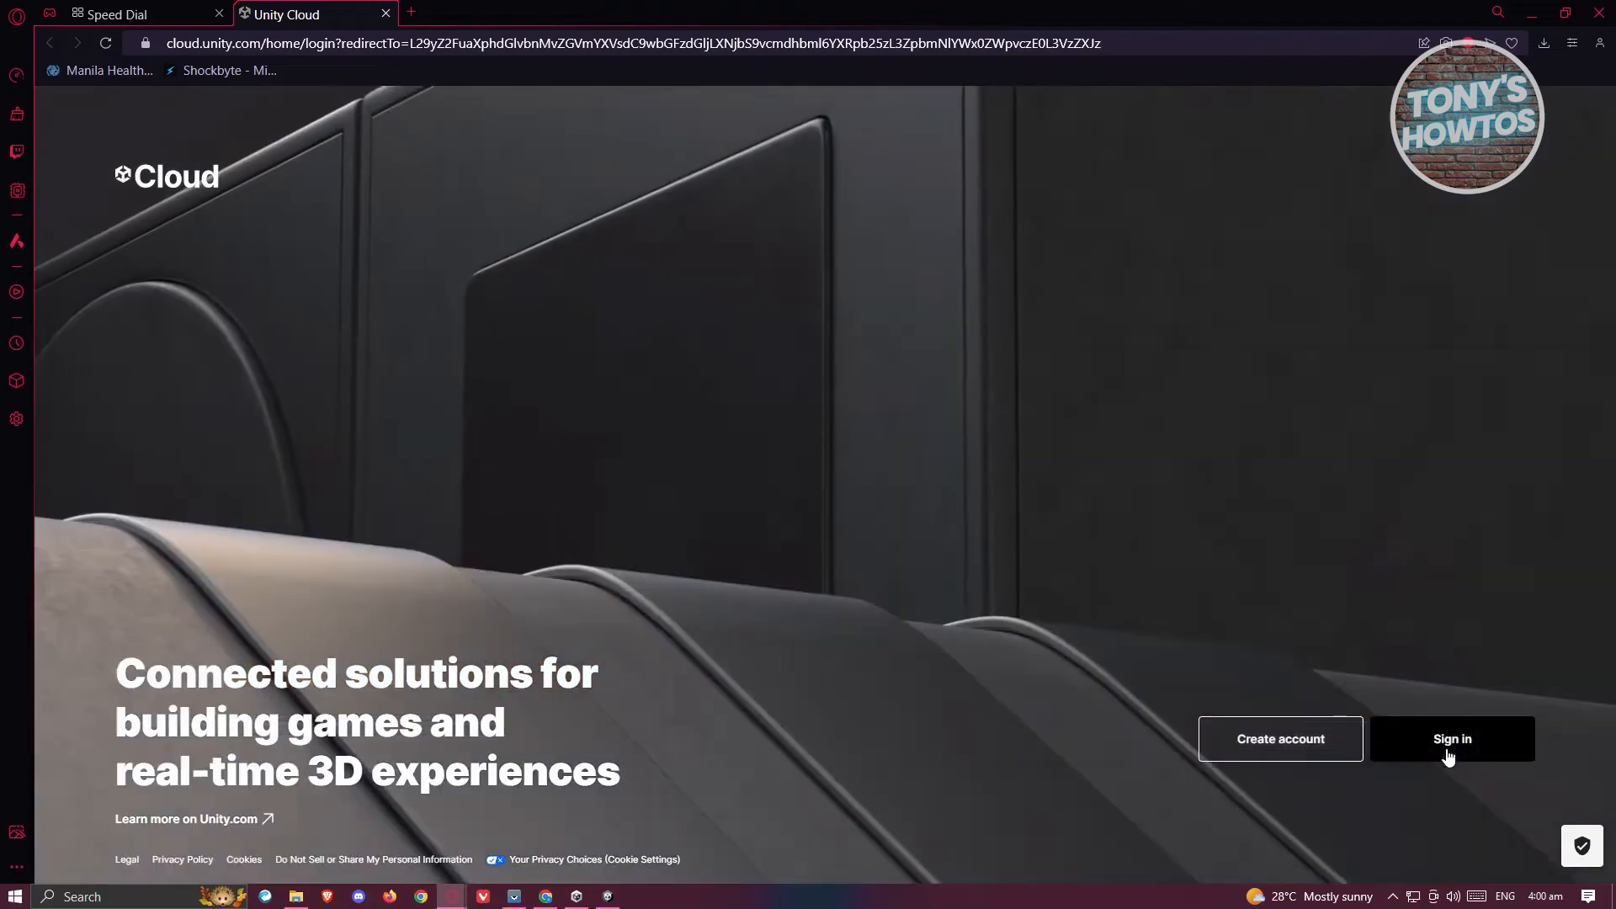
click(1451, 738)
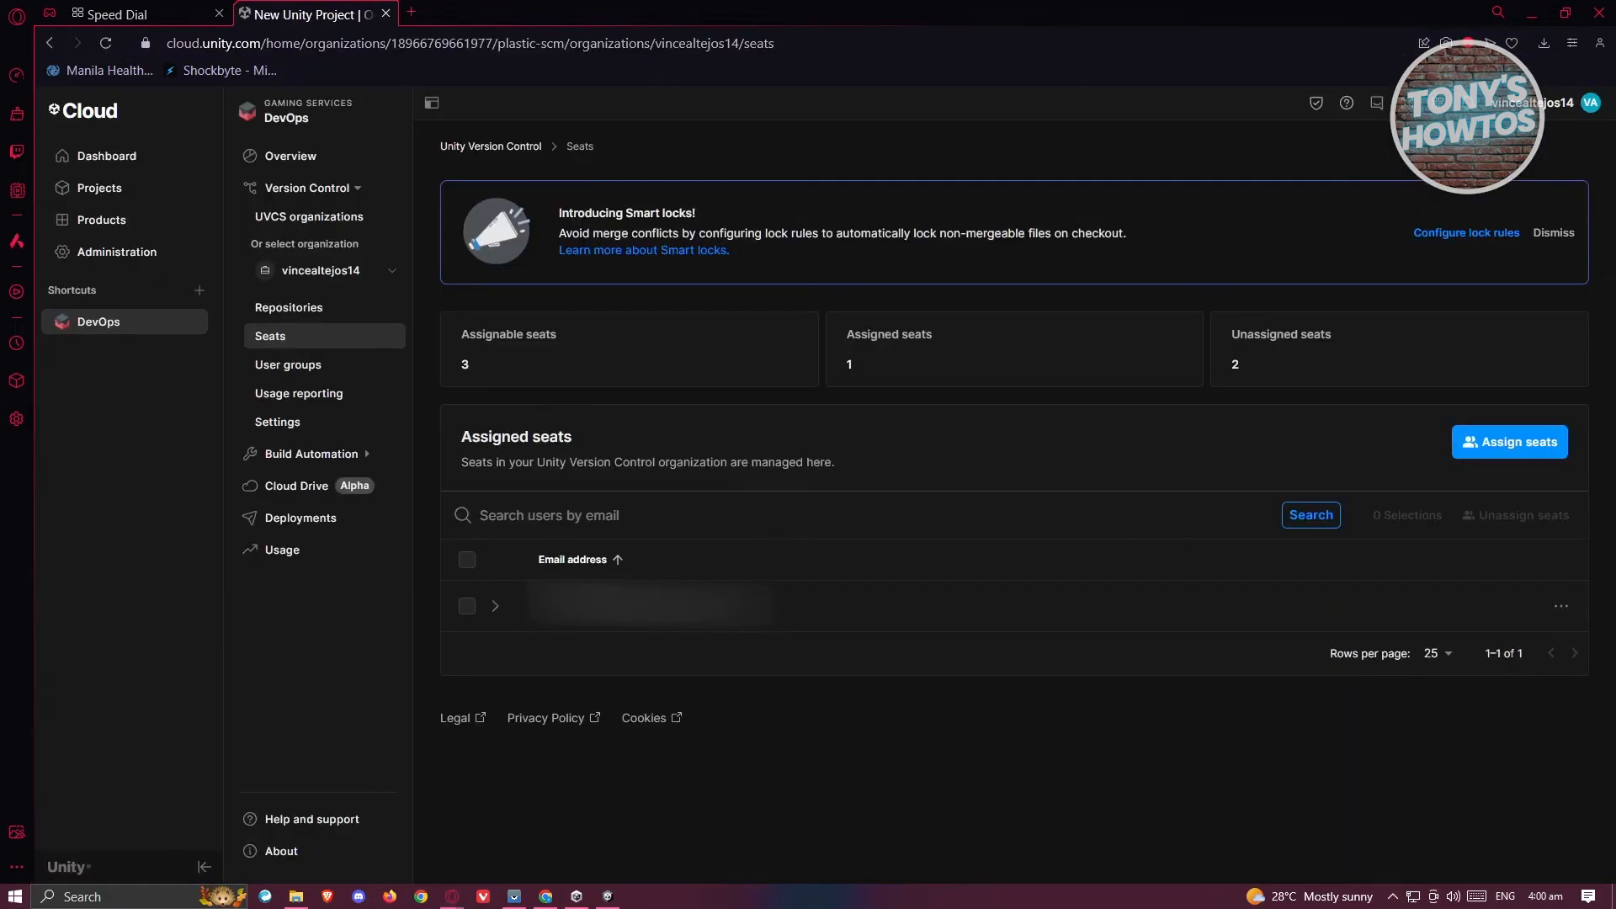
mouse_move(34, 573)
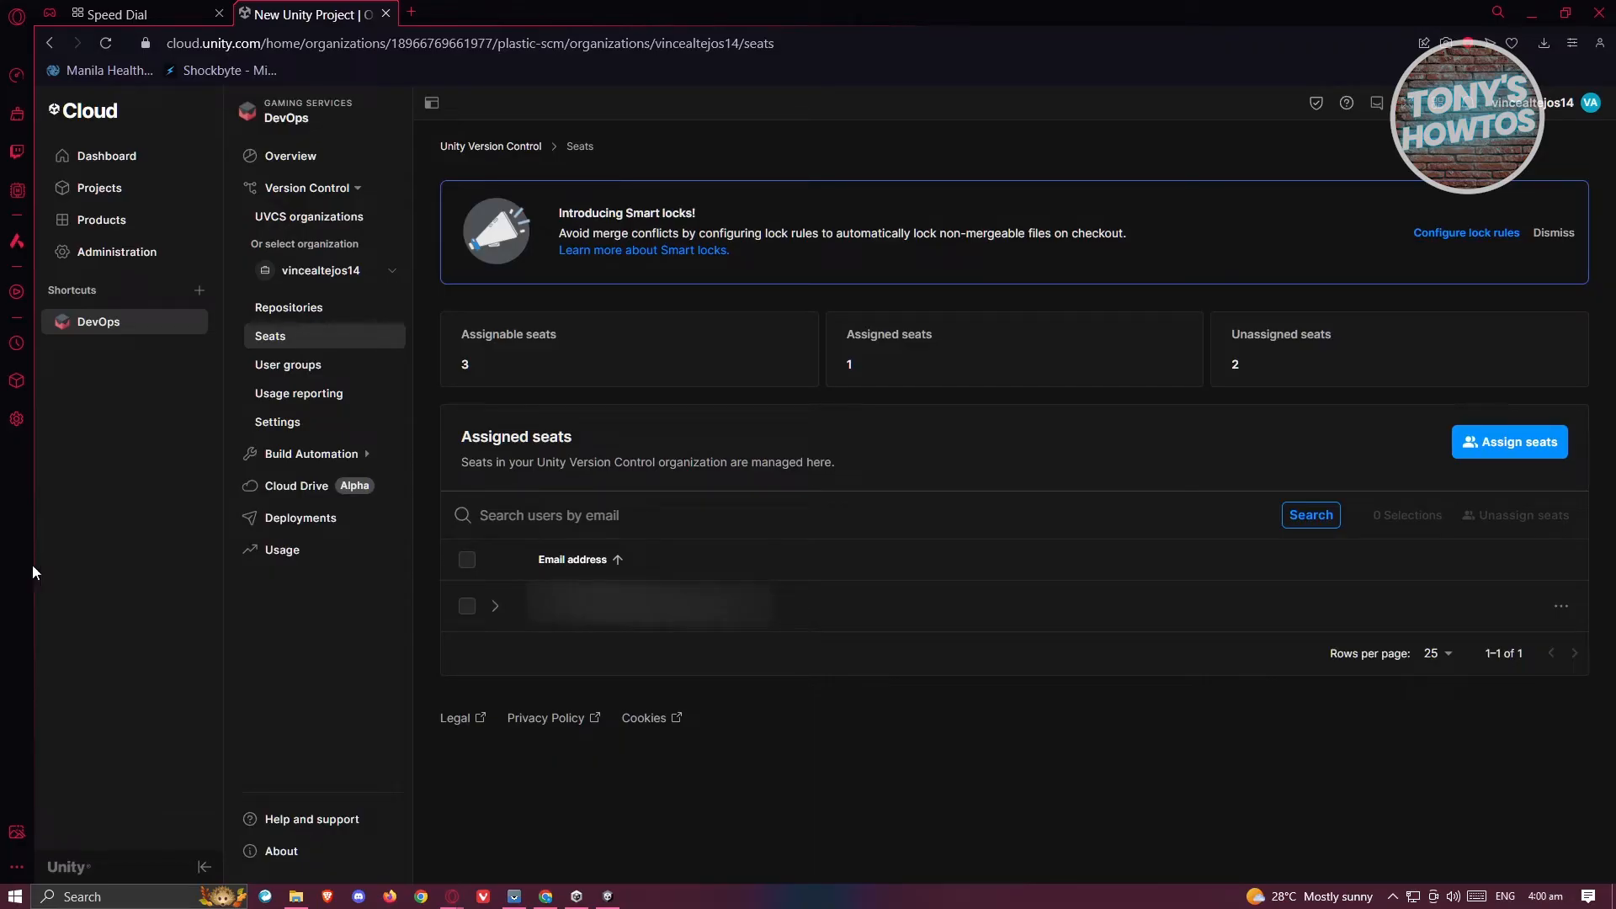
mouse_move(460, 800)
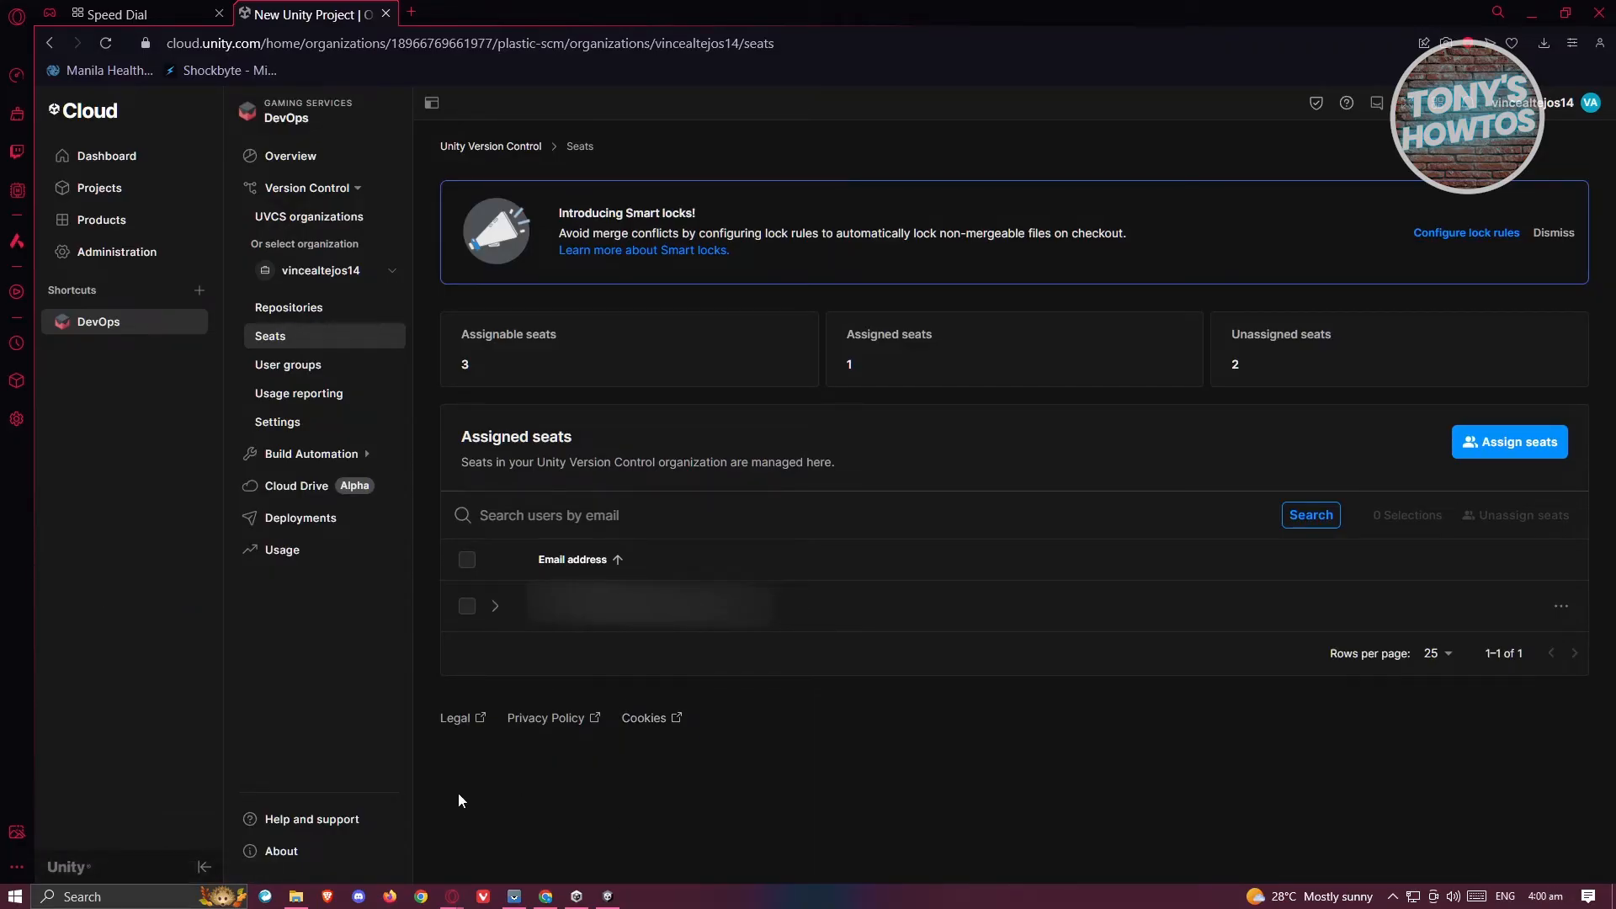
mouse_move(748, 325)
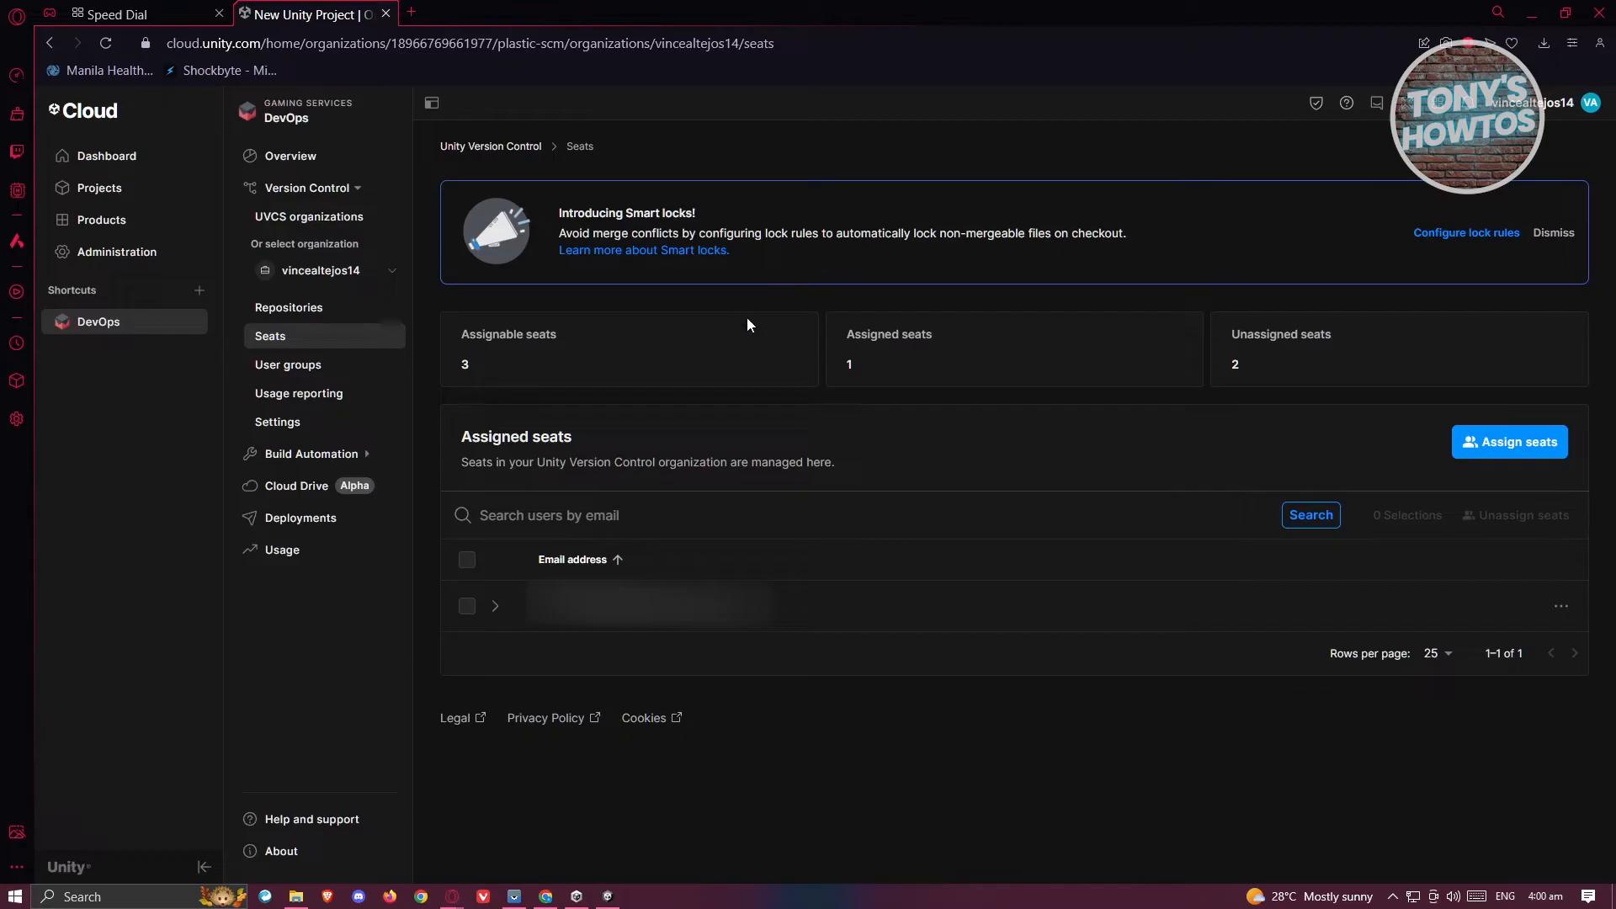
mouse_move(683, 403)
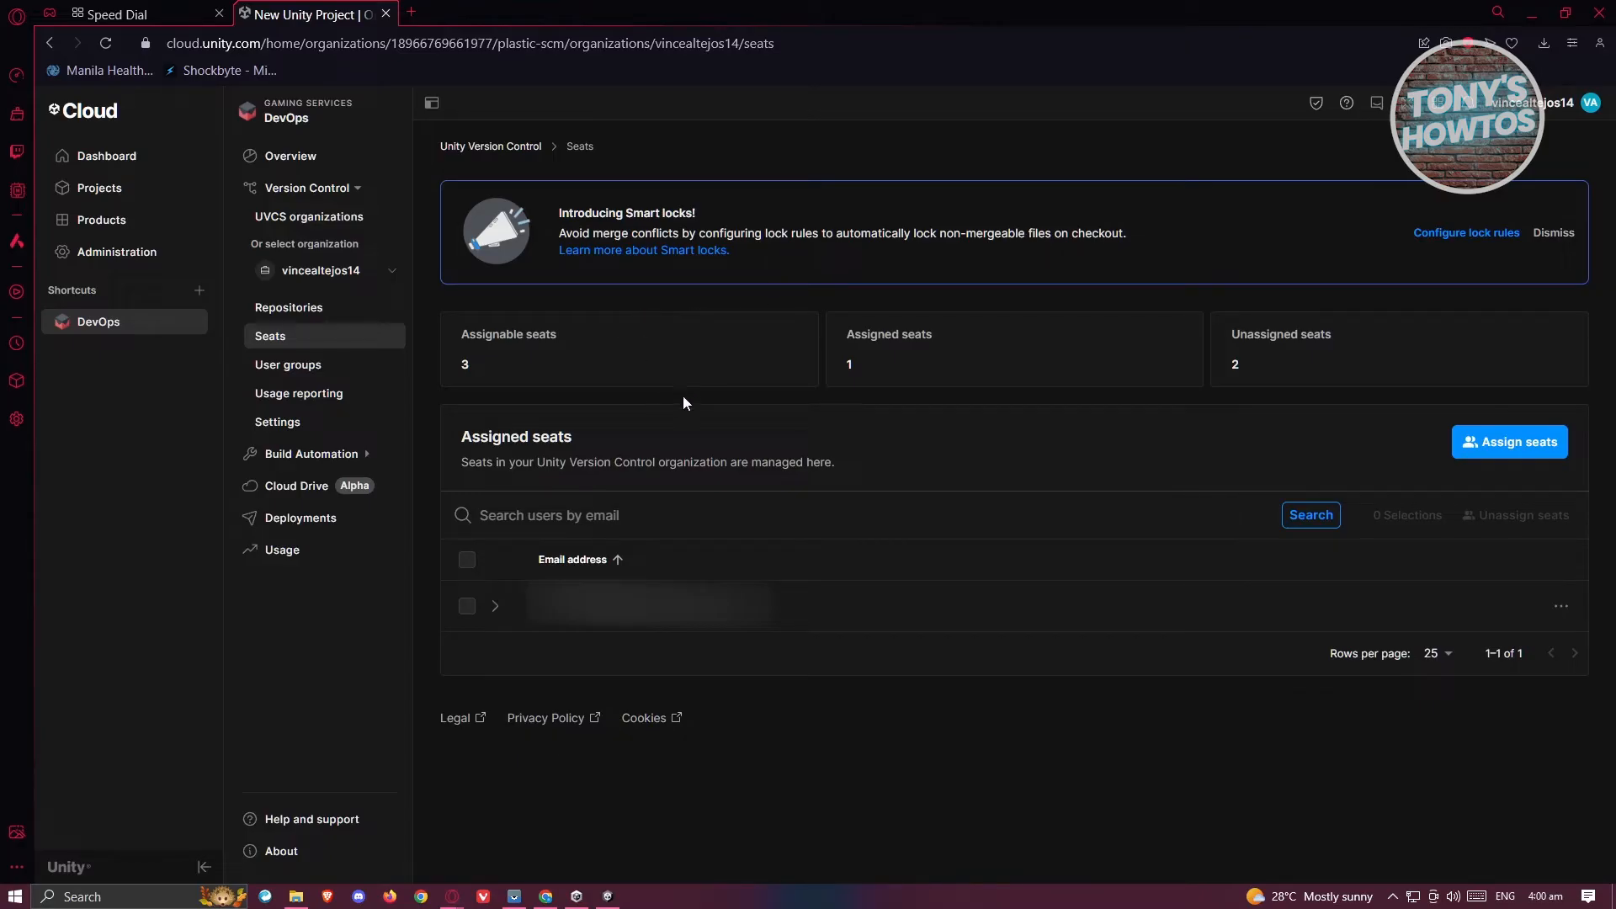
mouse_move(729, 393)
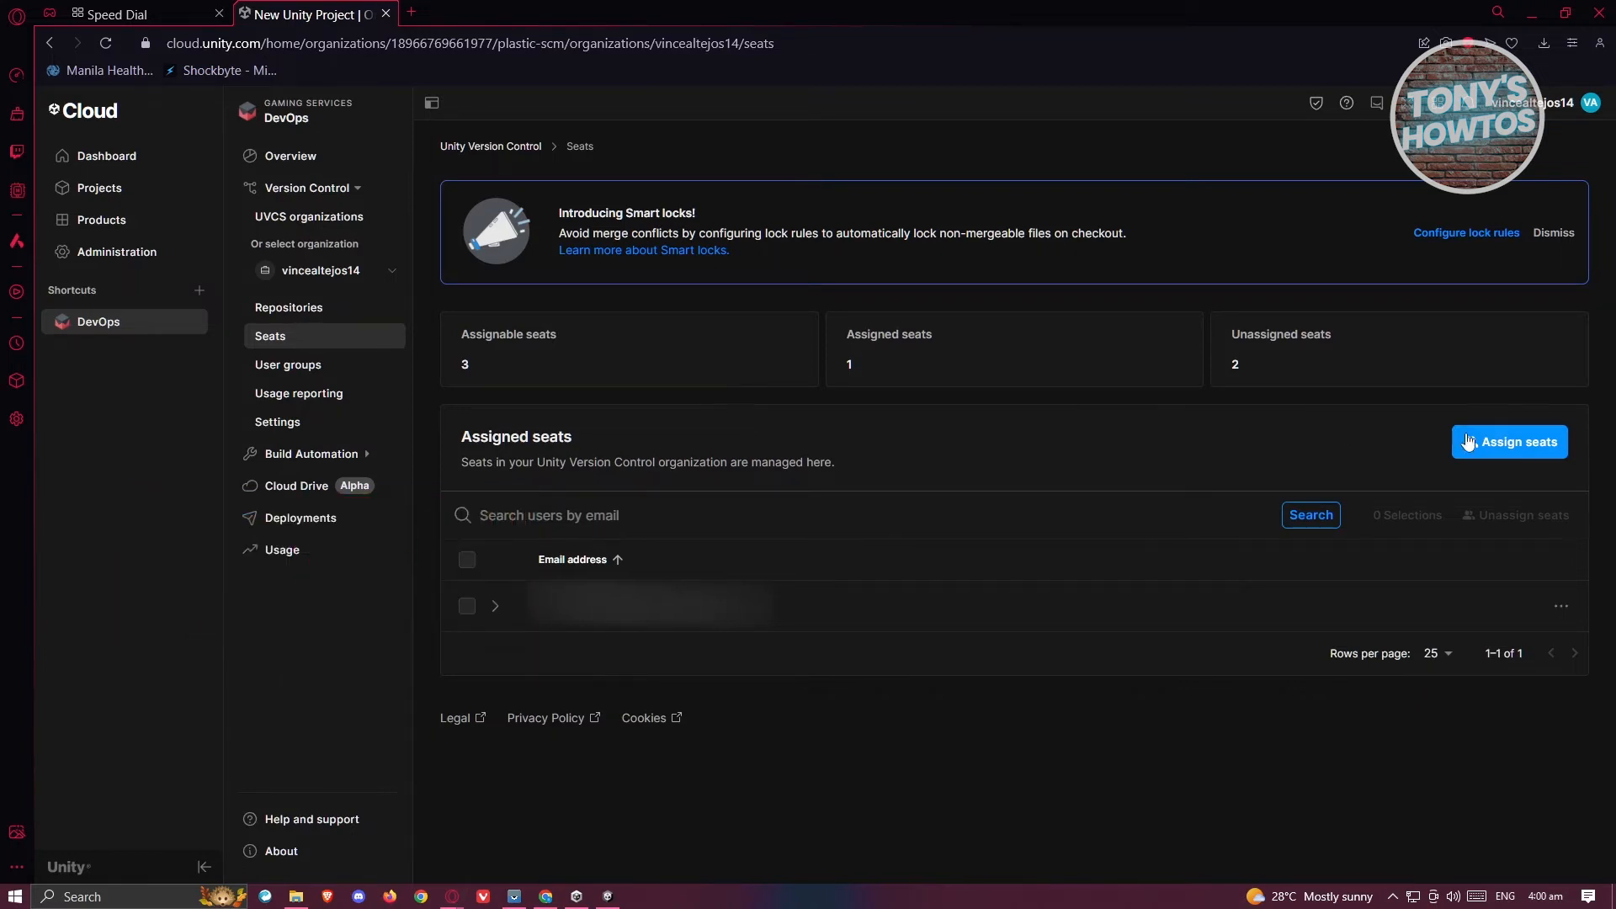
click(1510, 441)
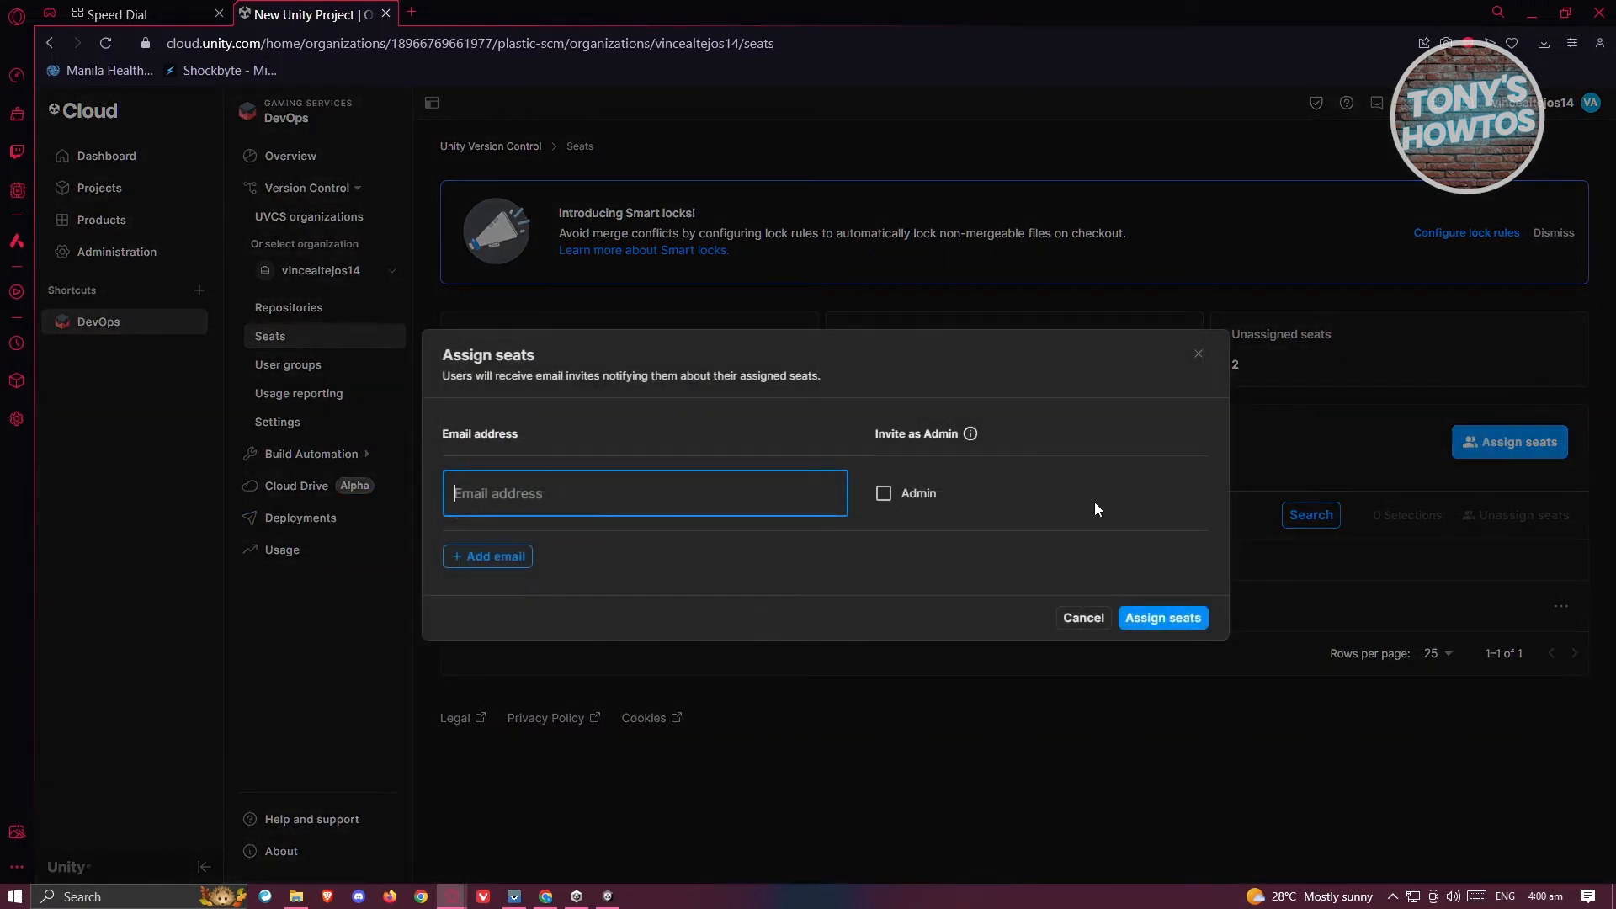
mouse_move(722, 502)
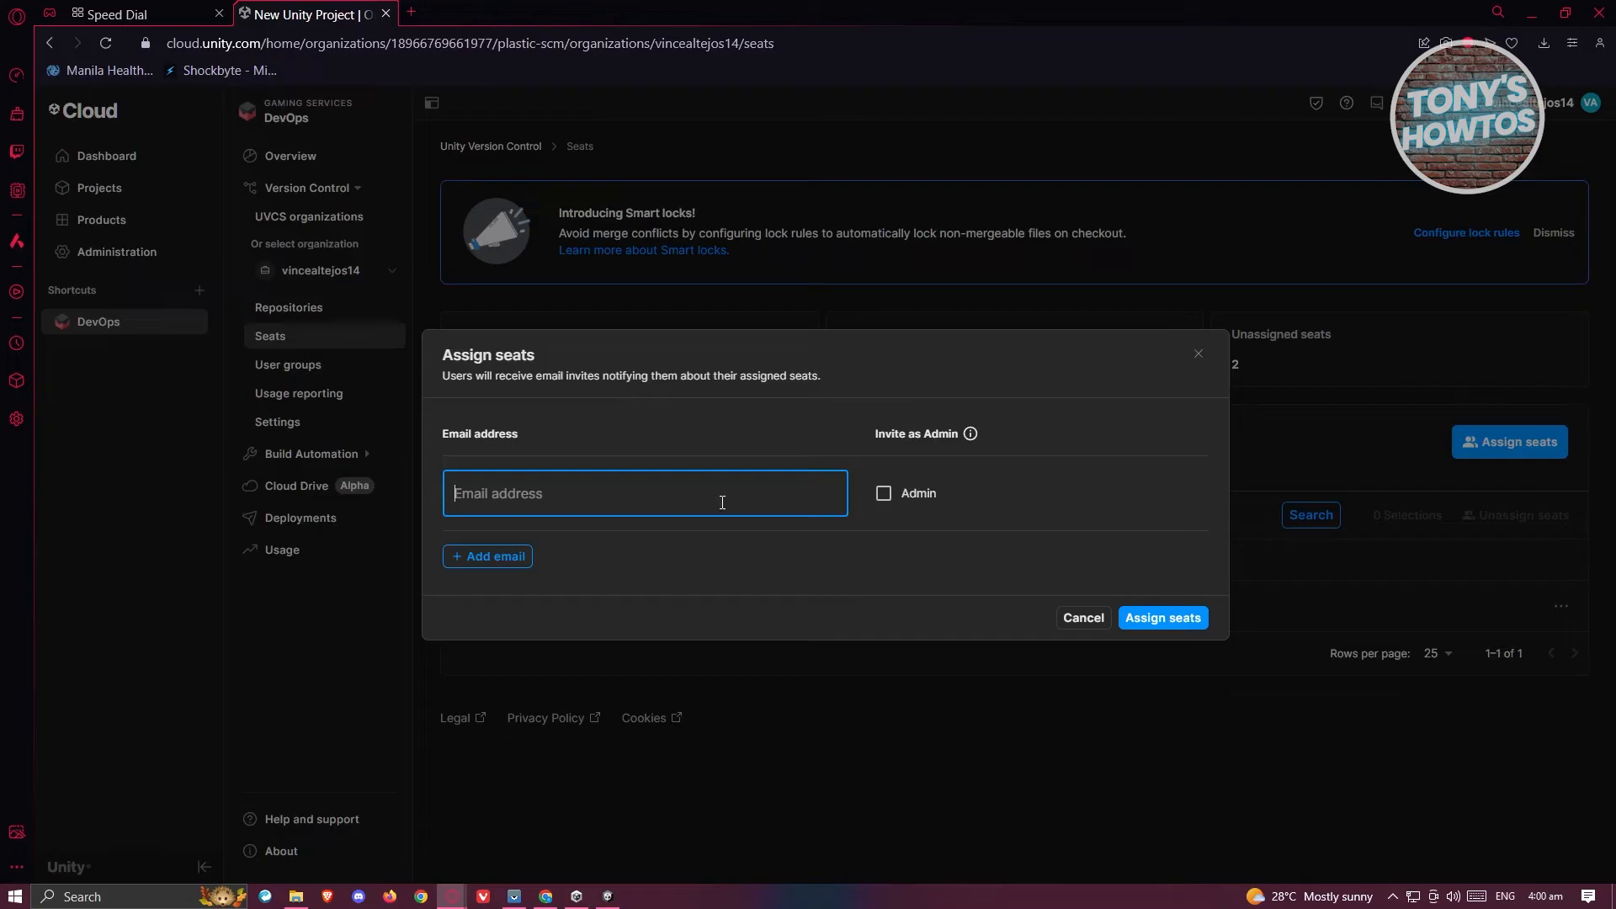
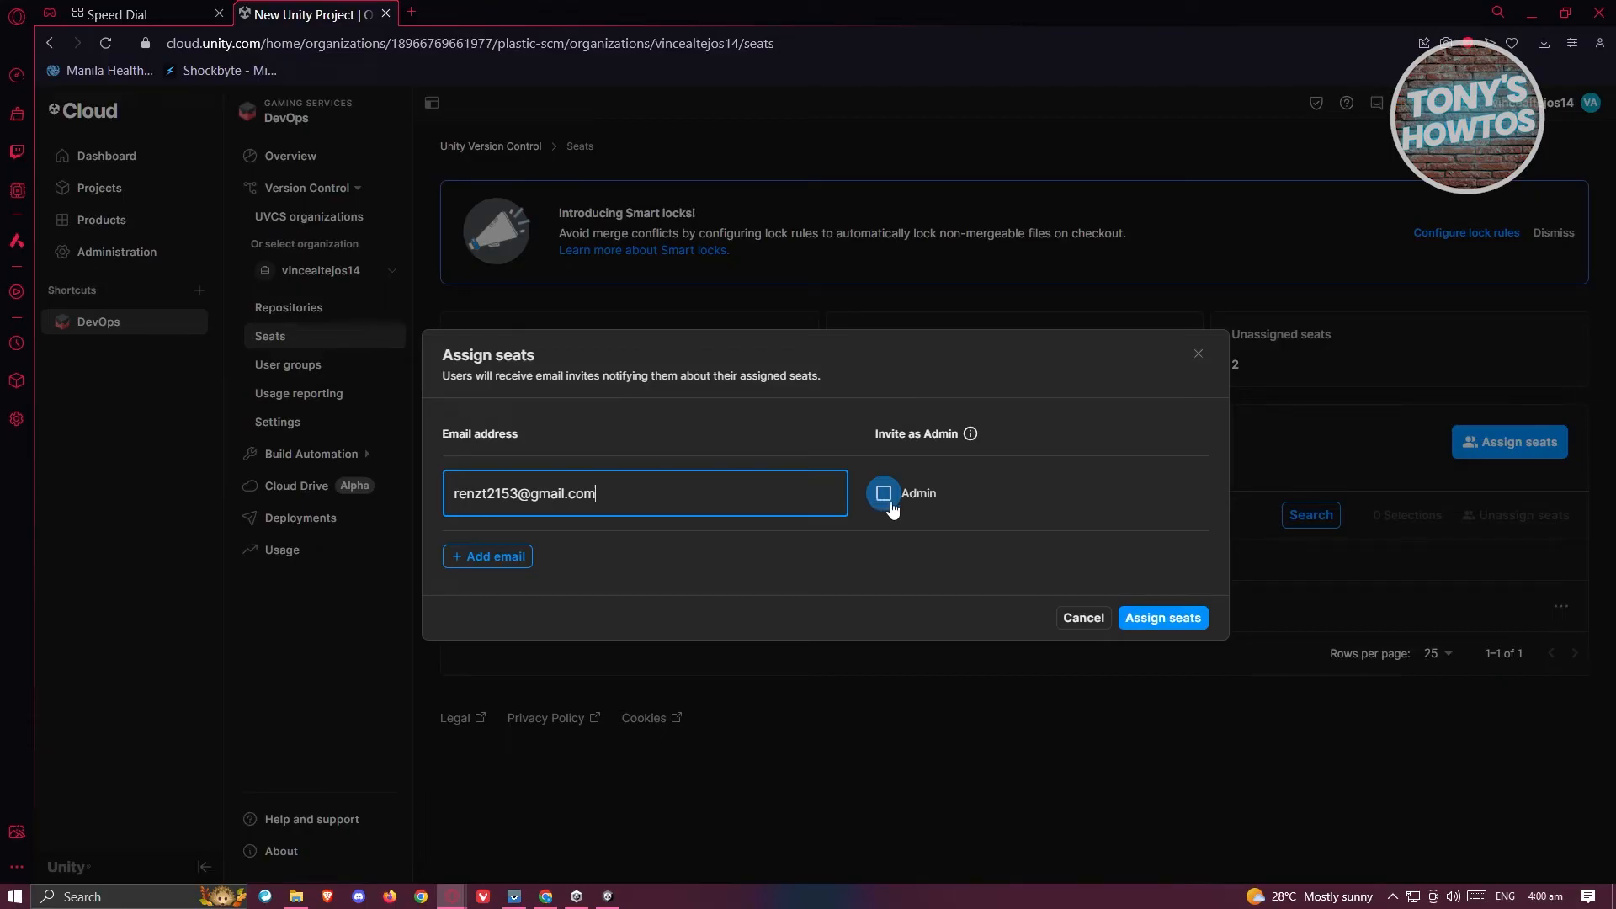
click(883, 493)
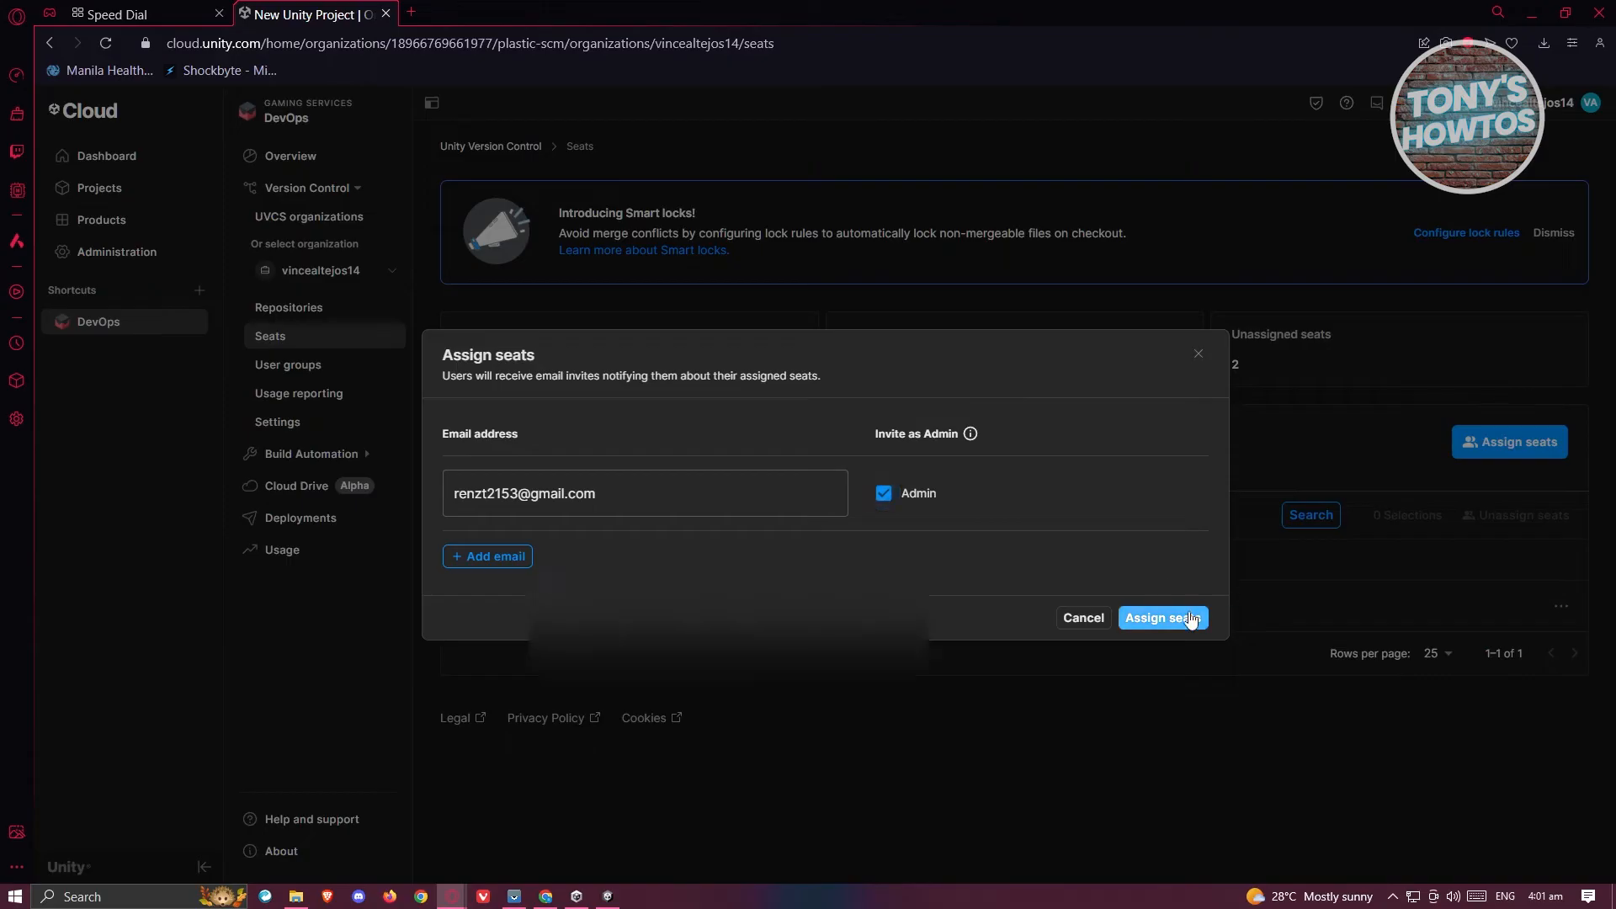
click(1162, 617)
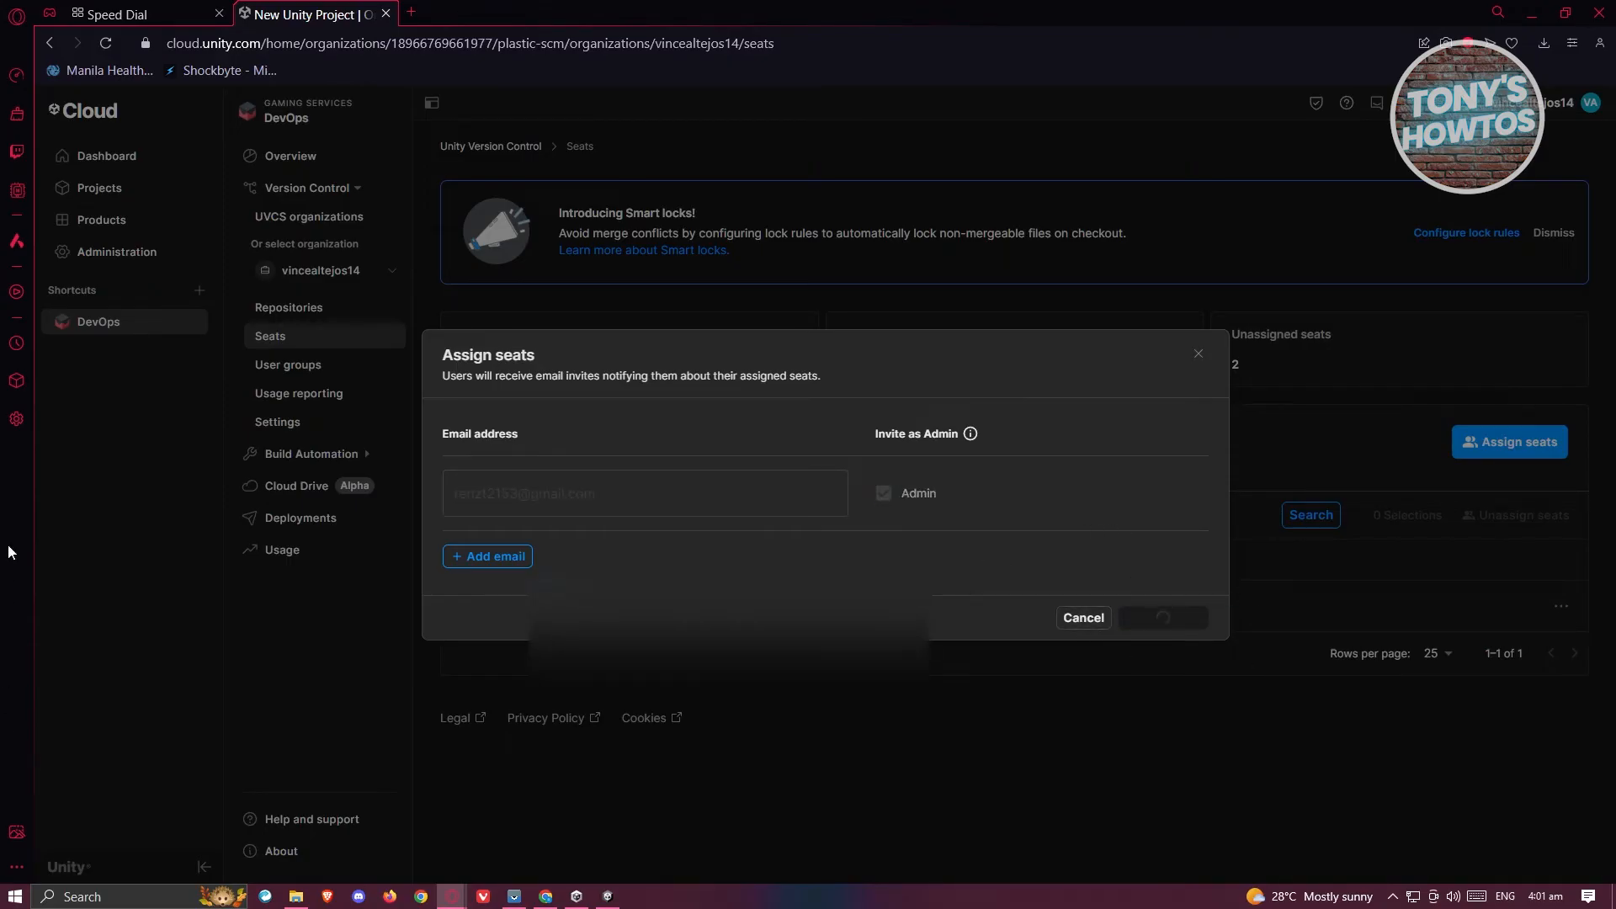
click(1162, 618)
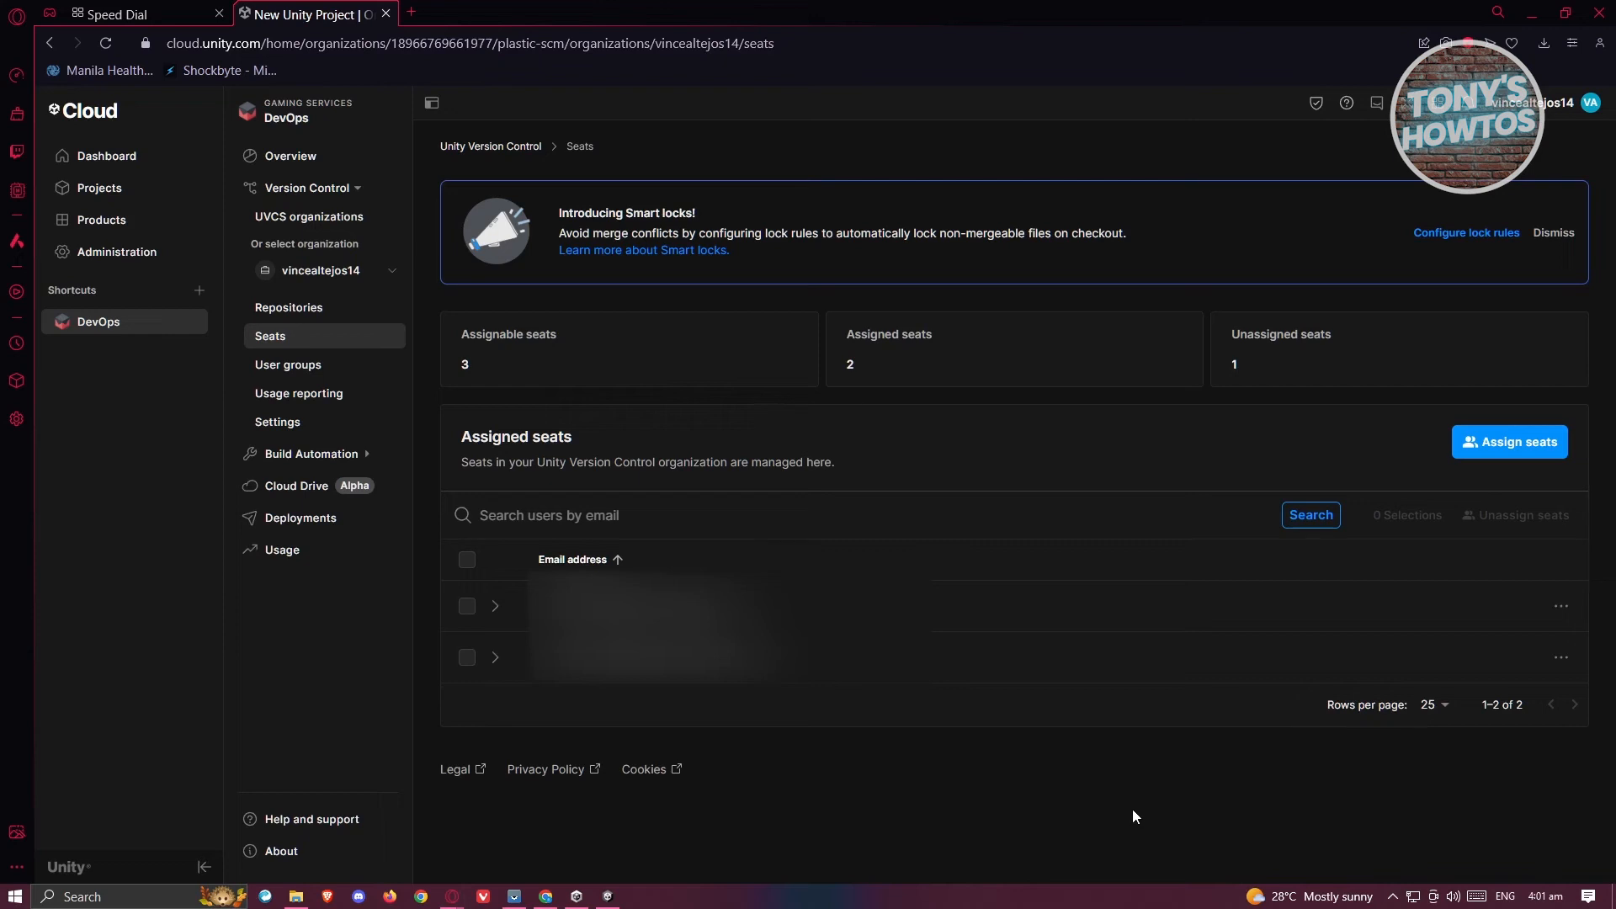
mouse_move(1169, 811)
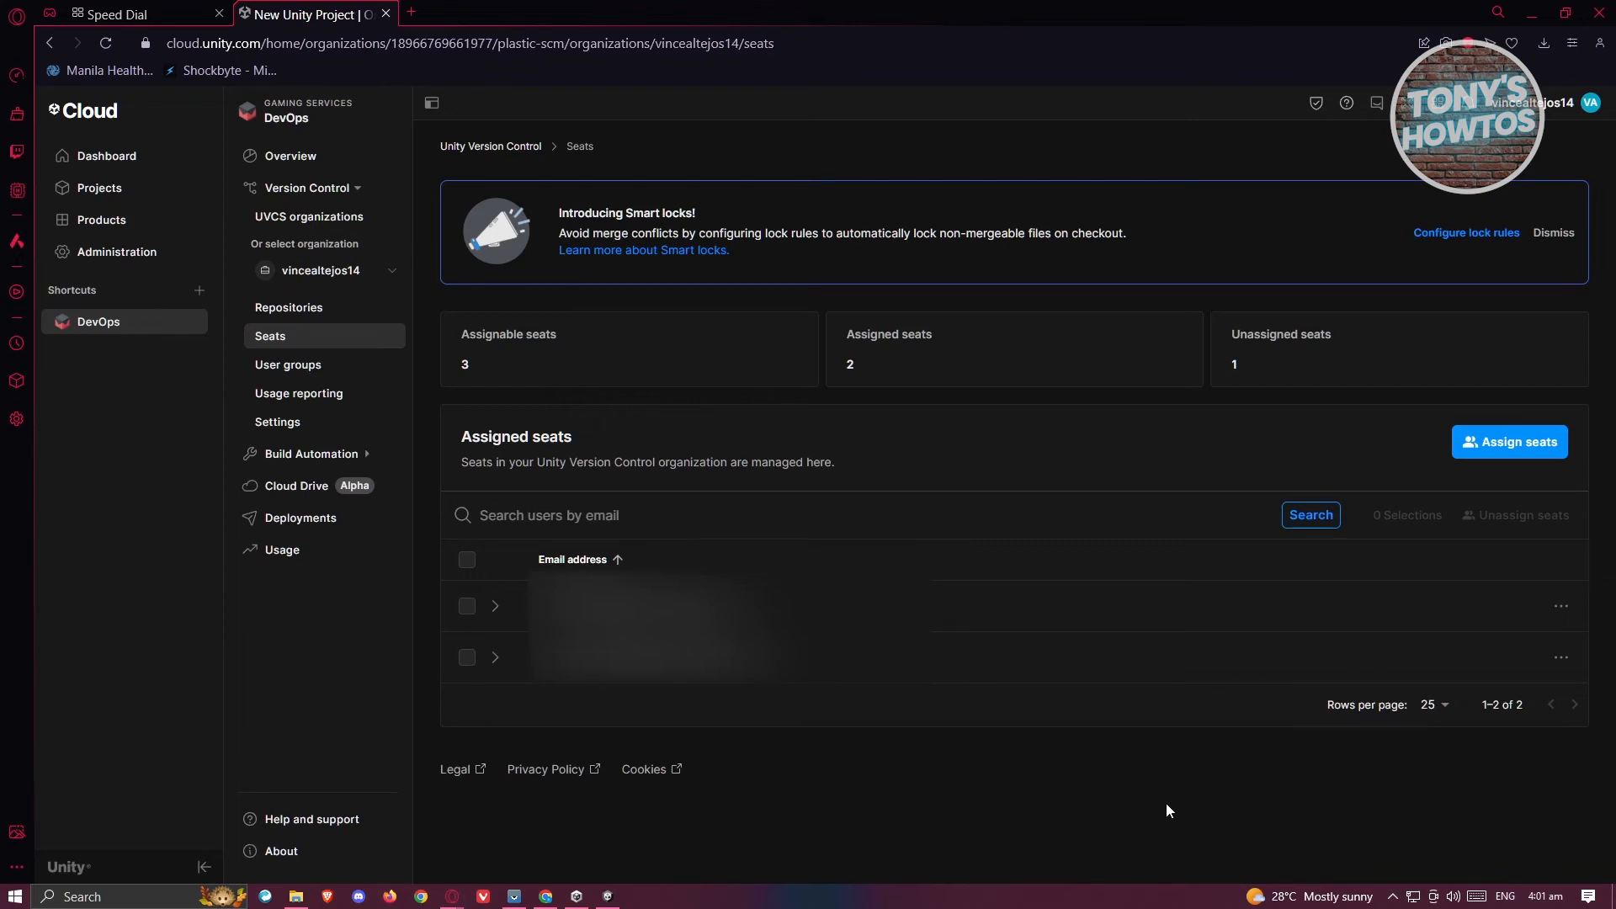
mouse_move(1557, 661)
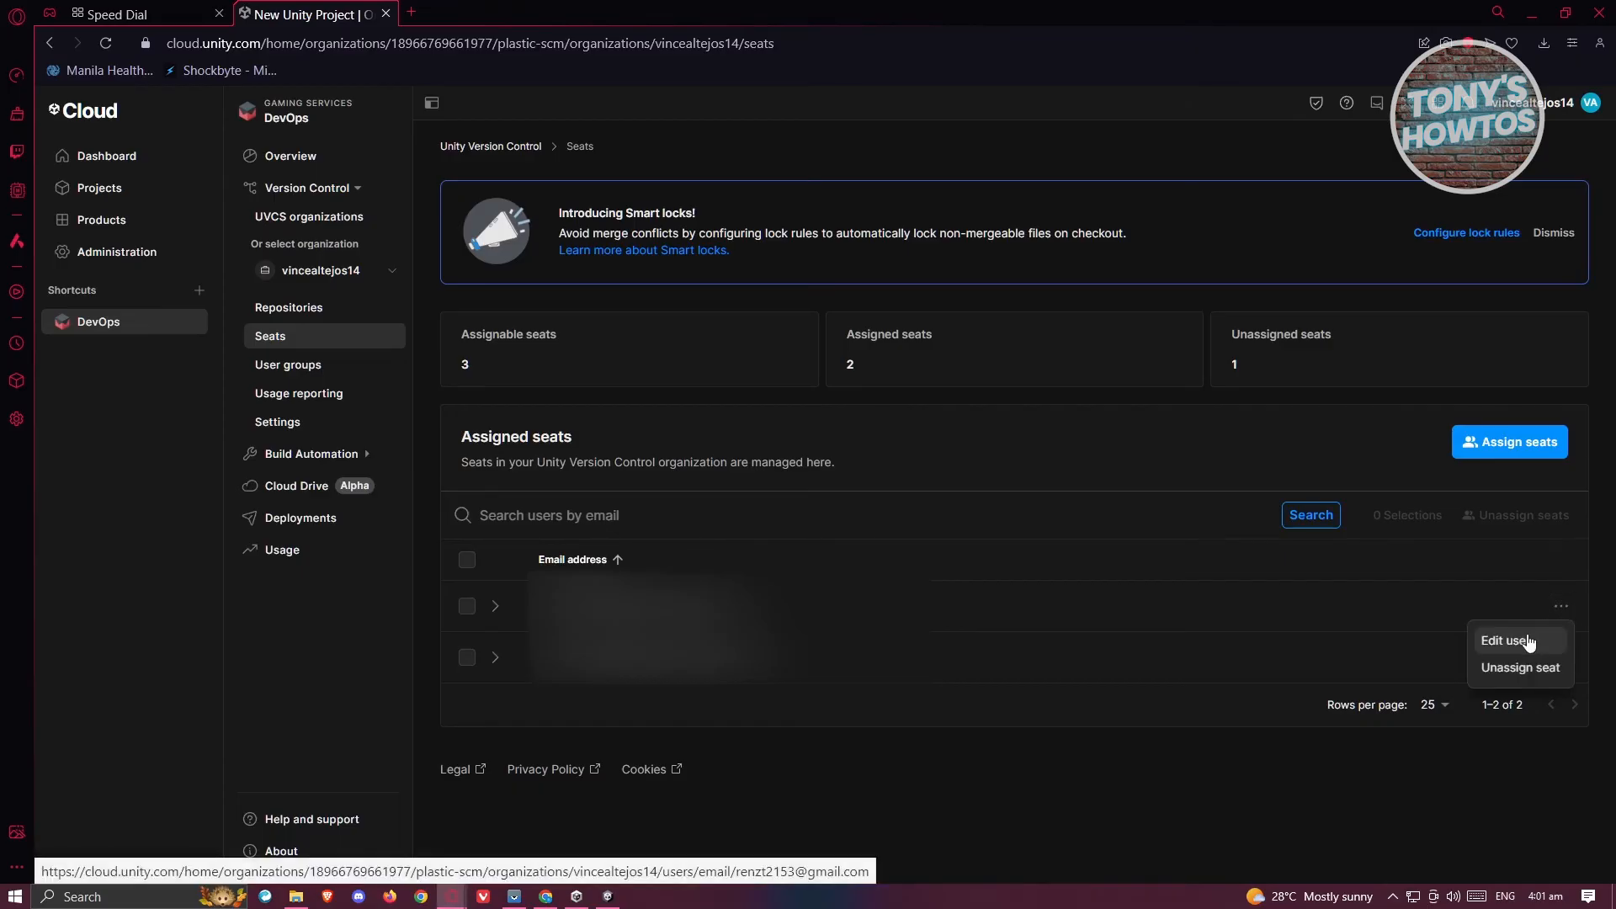
- Review the collaborator's organization permissions, then their repository permissions, then return
click(1507, 640)
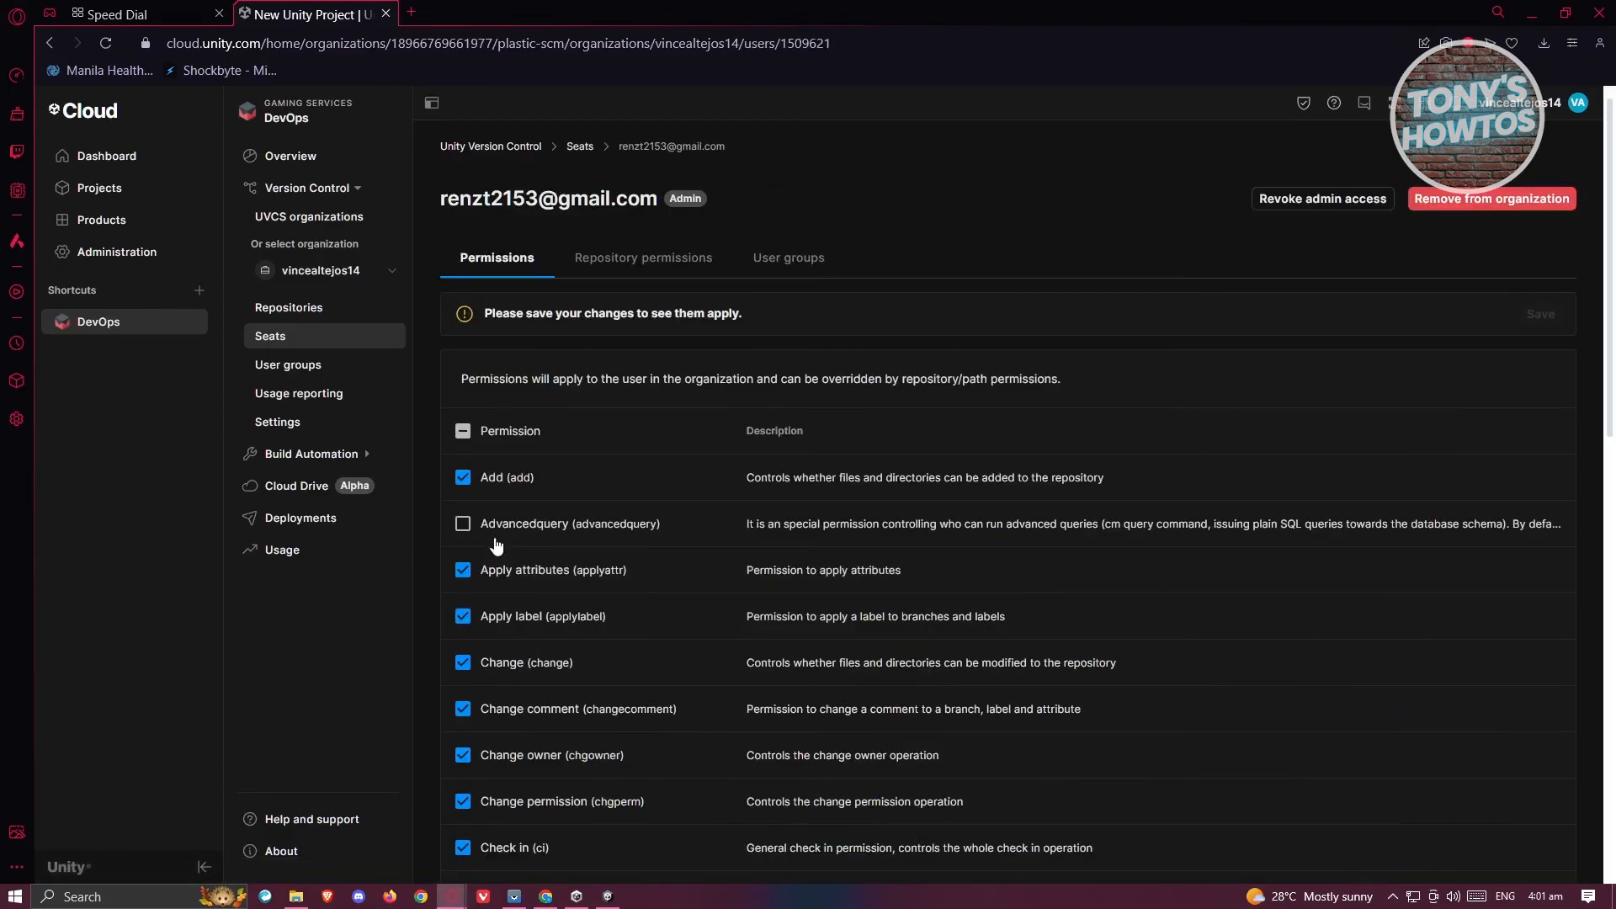
scroll(down, 3)
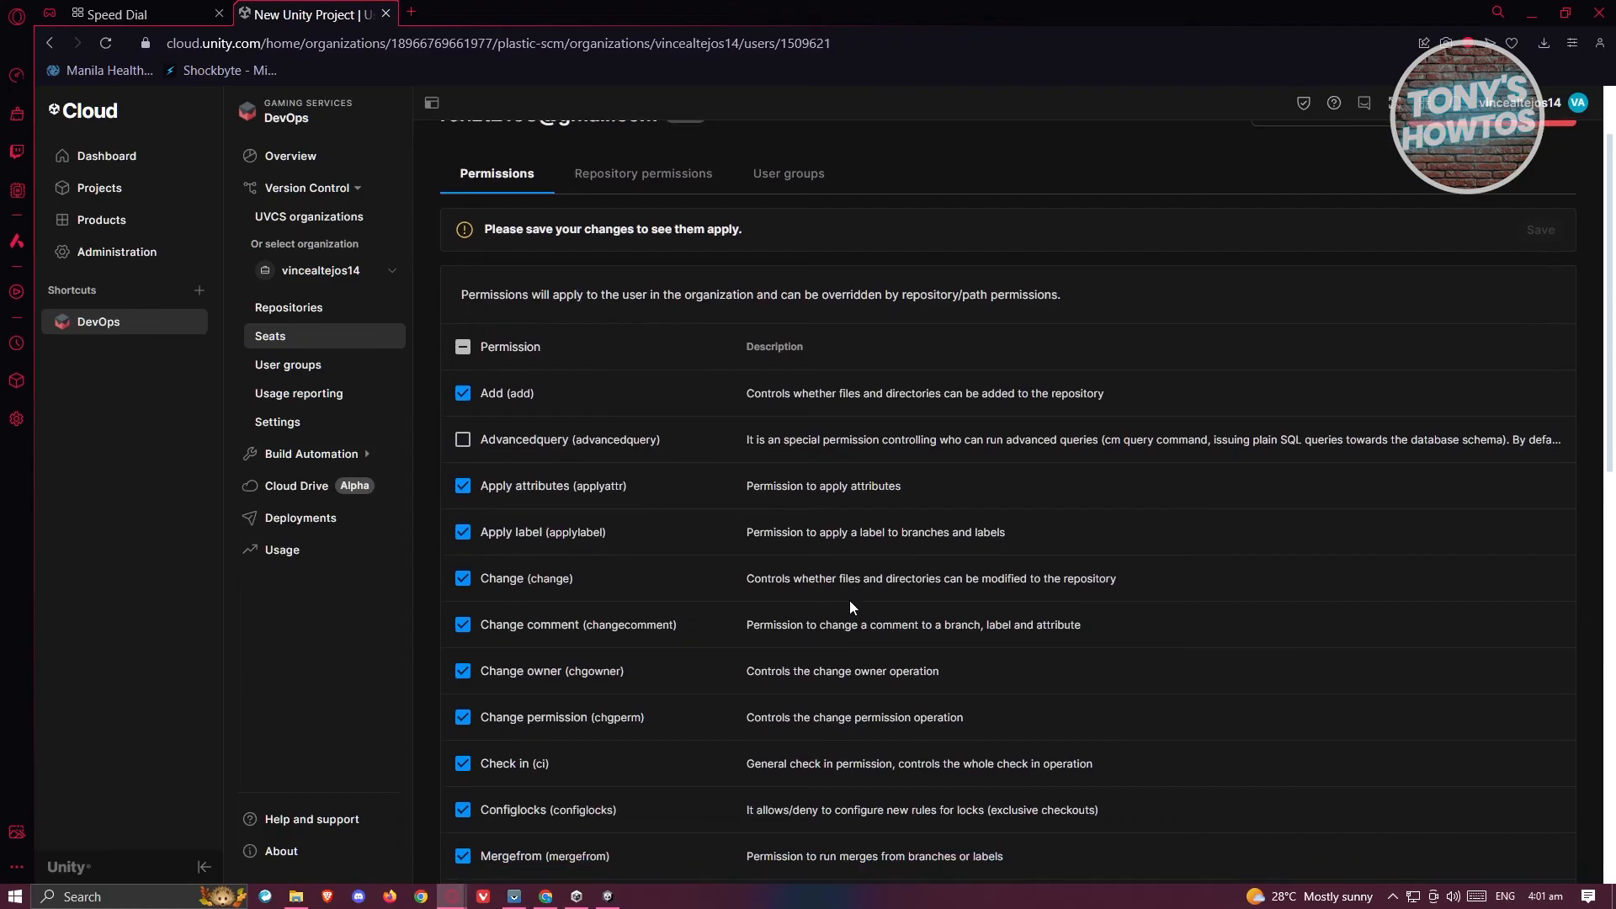
mouse_move(643, 533)
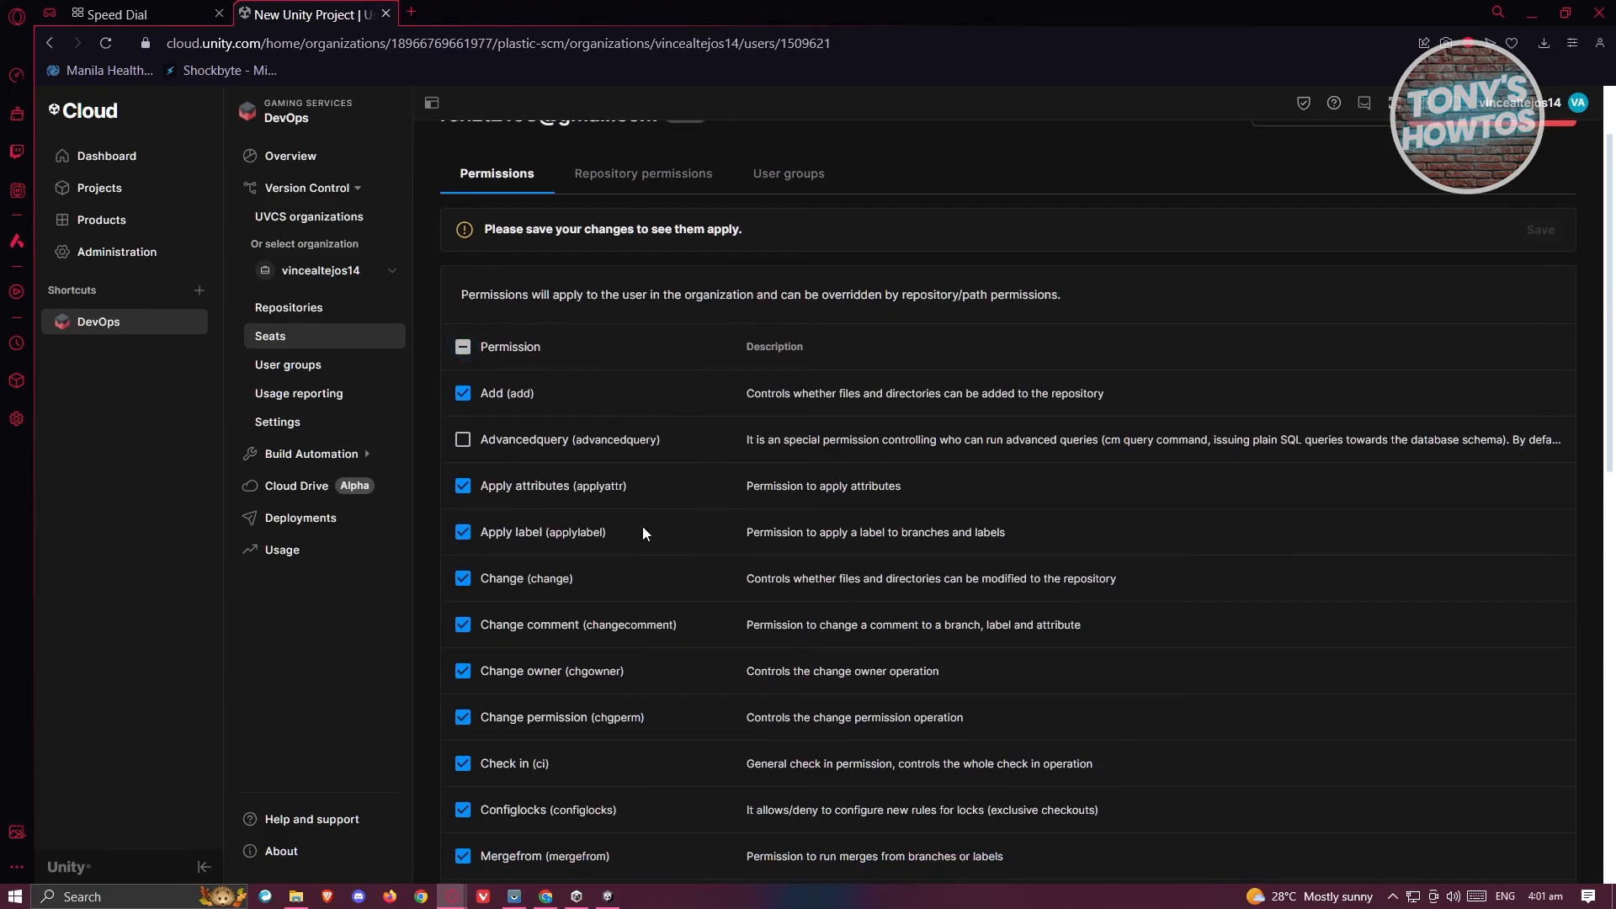
scroll(up, 3)
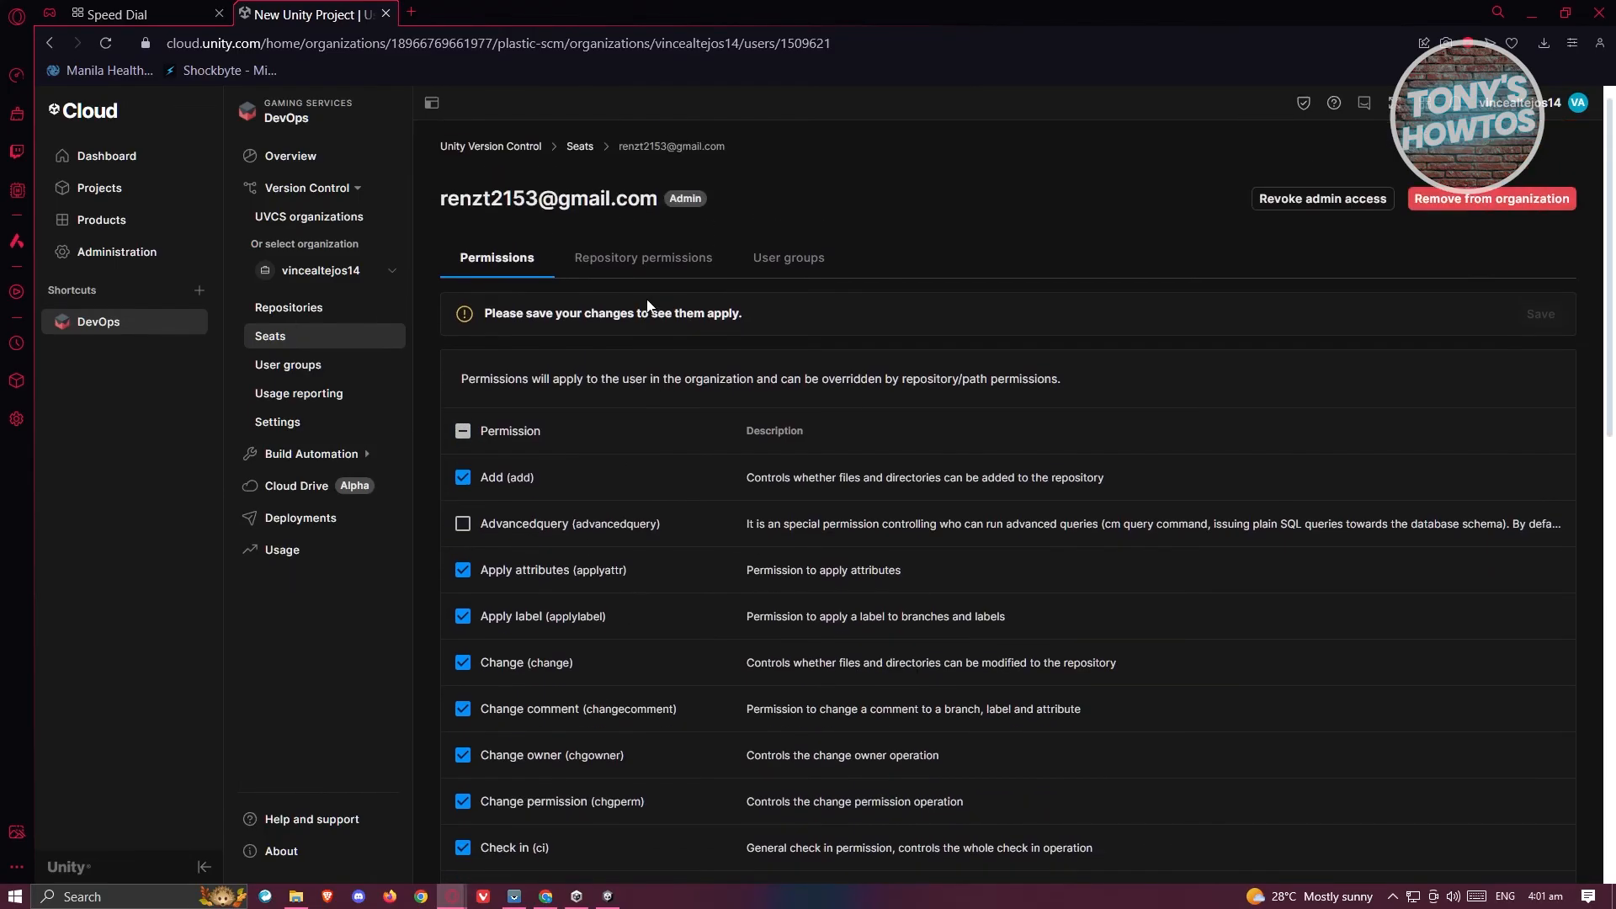
click(643, 257)
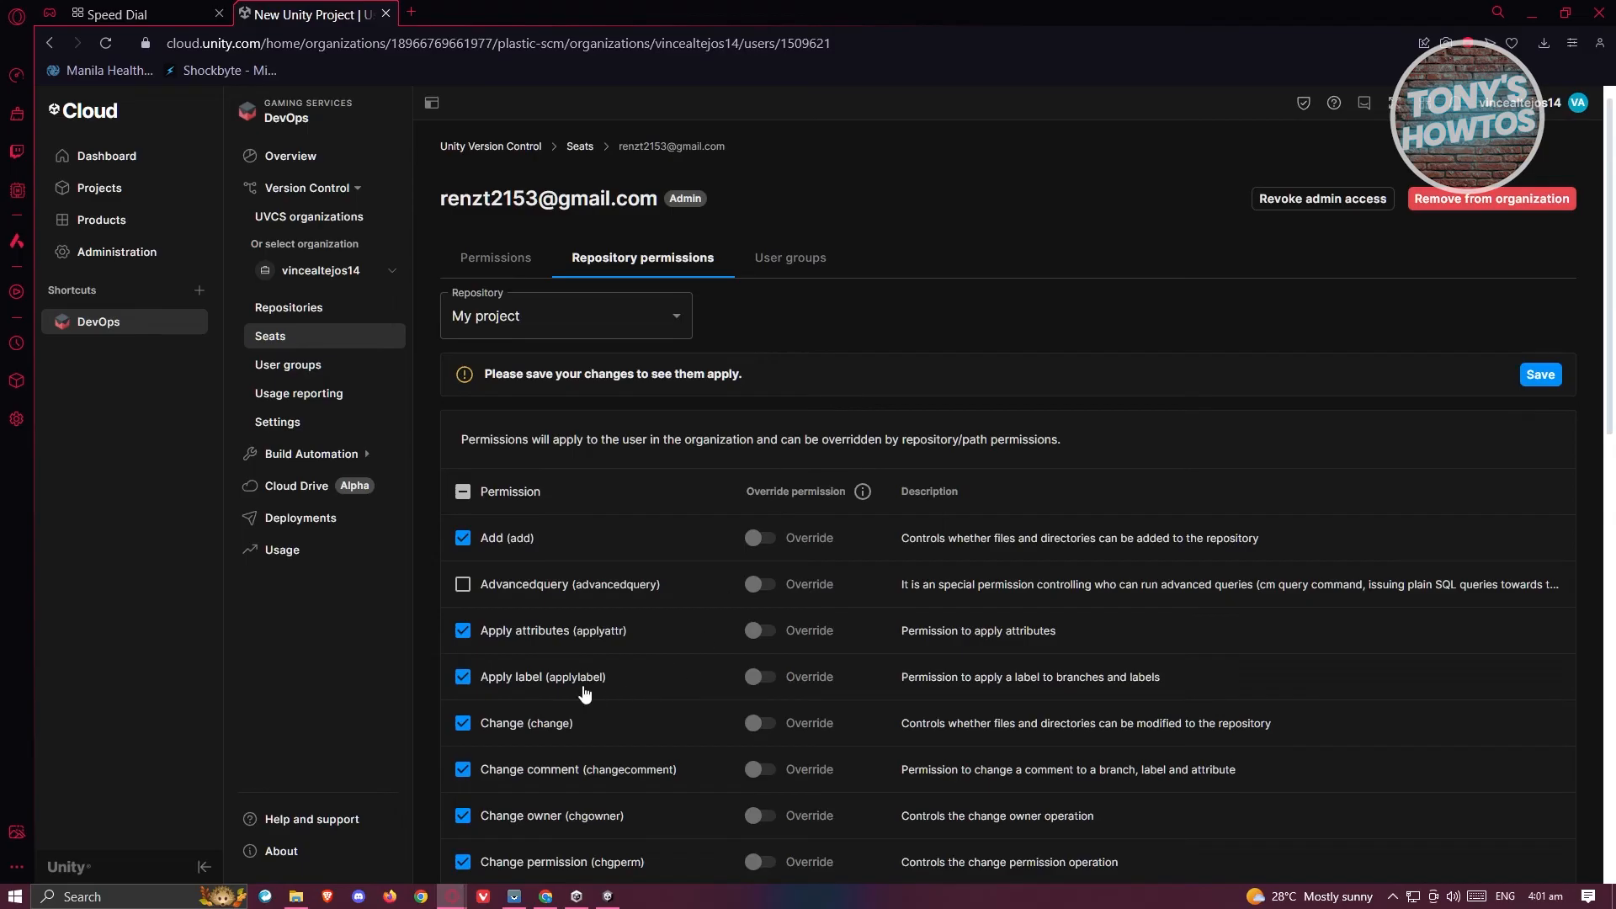
mouse_move(551, 258)
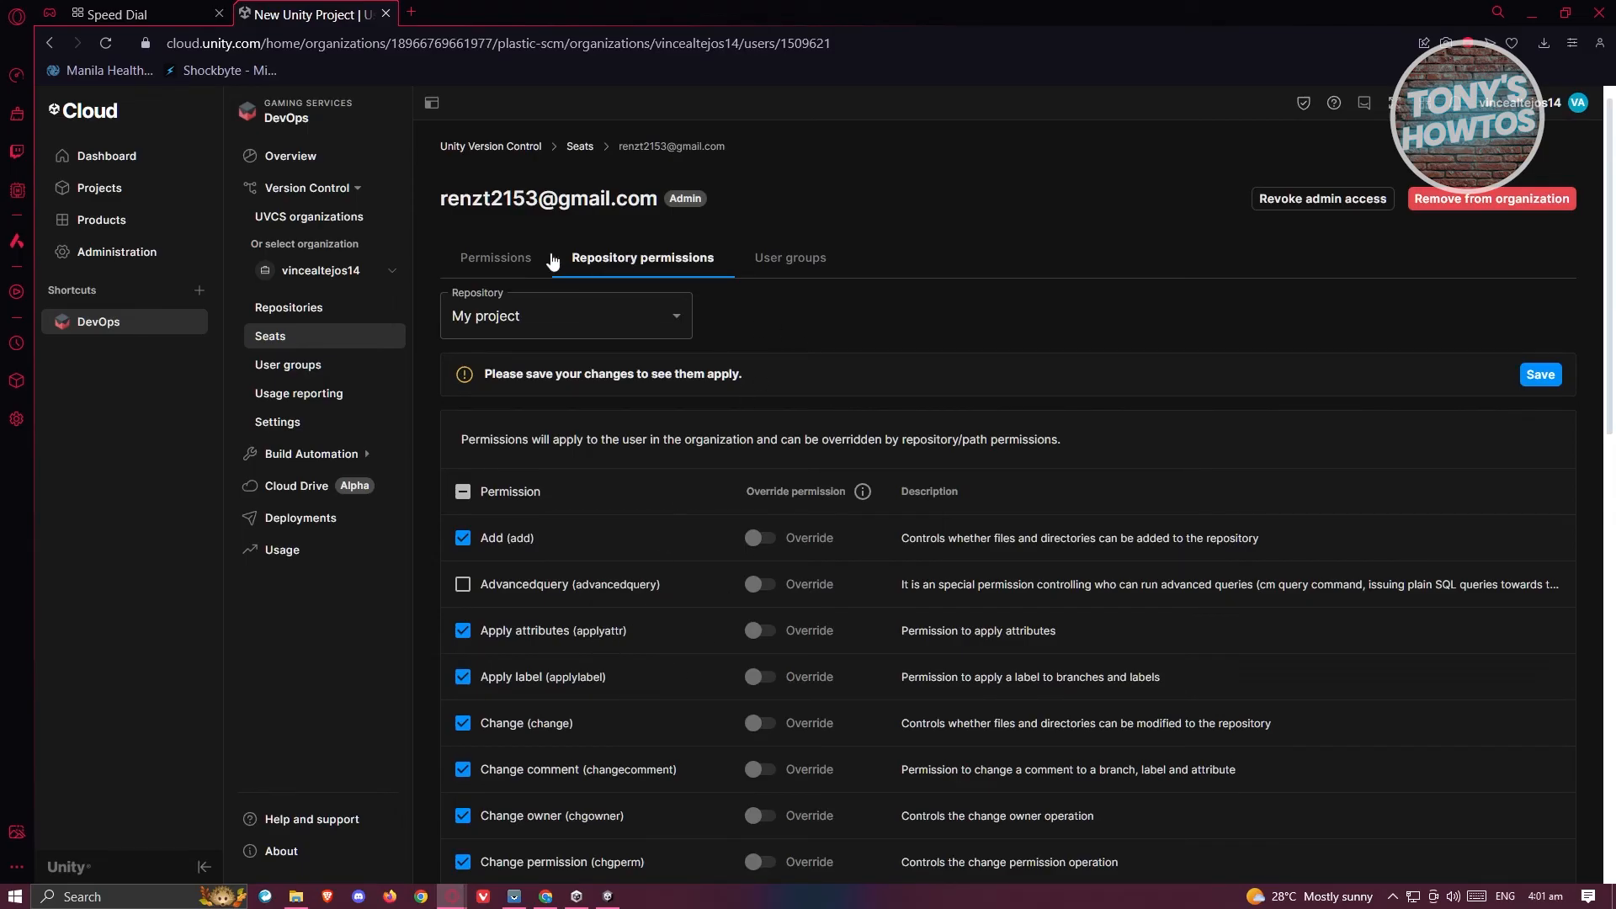
mouse_move(1322, 198)
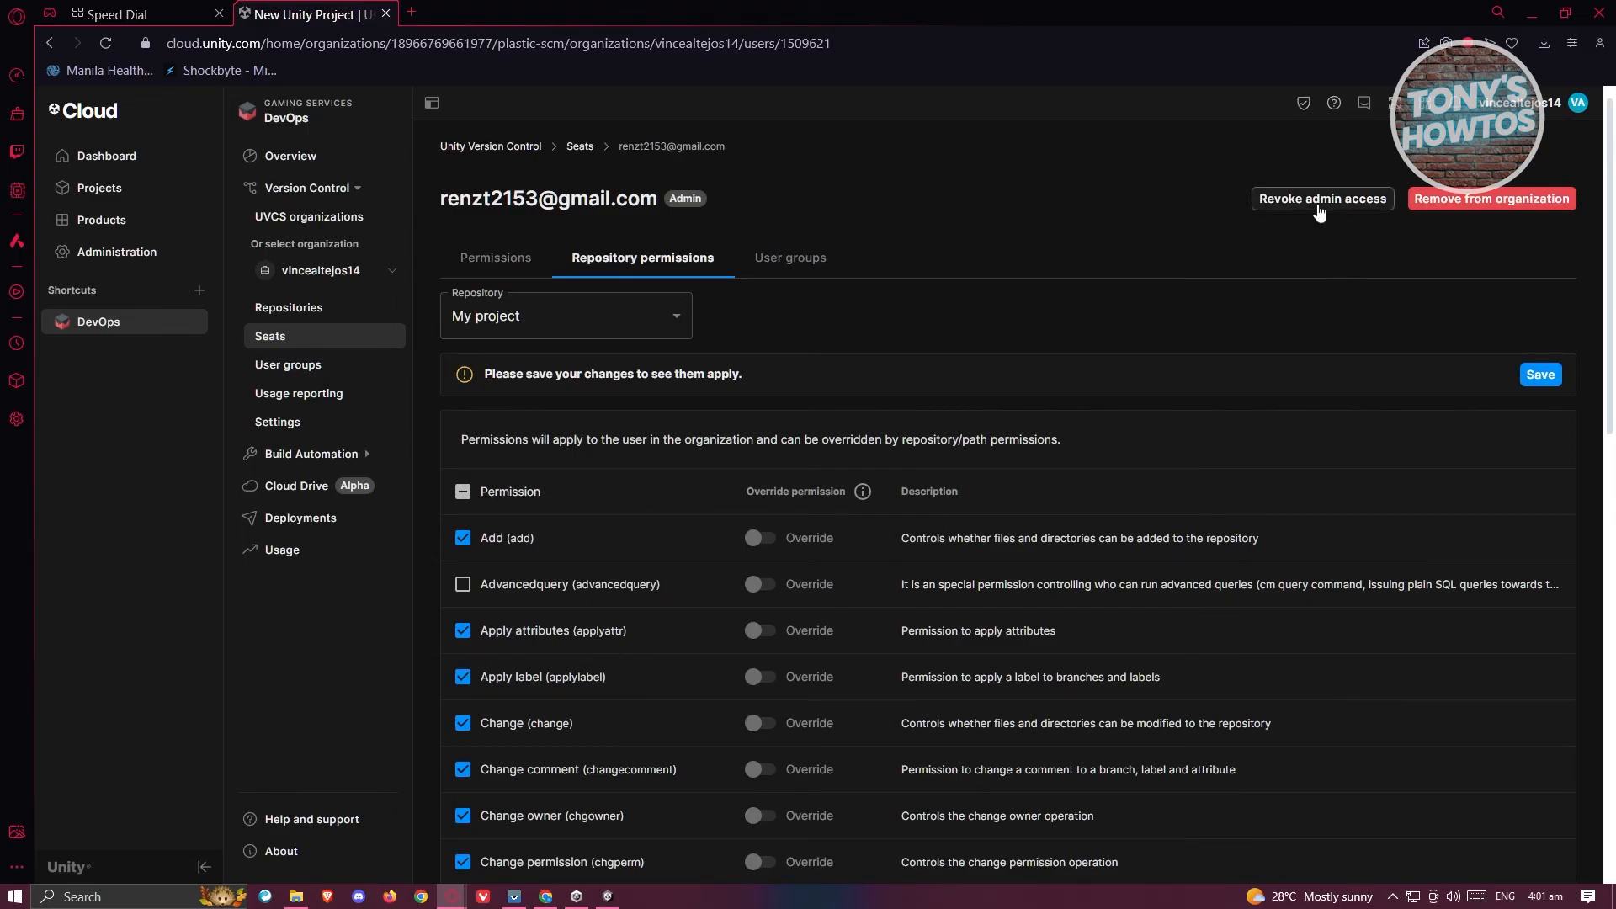
mouse_move(1326, 228)
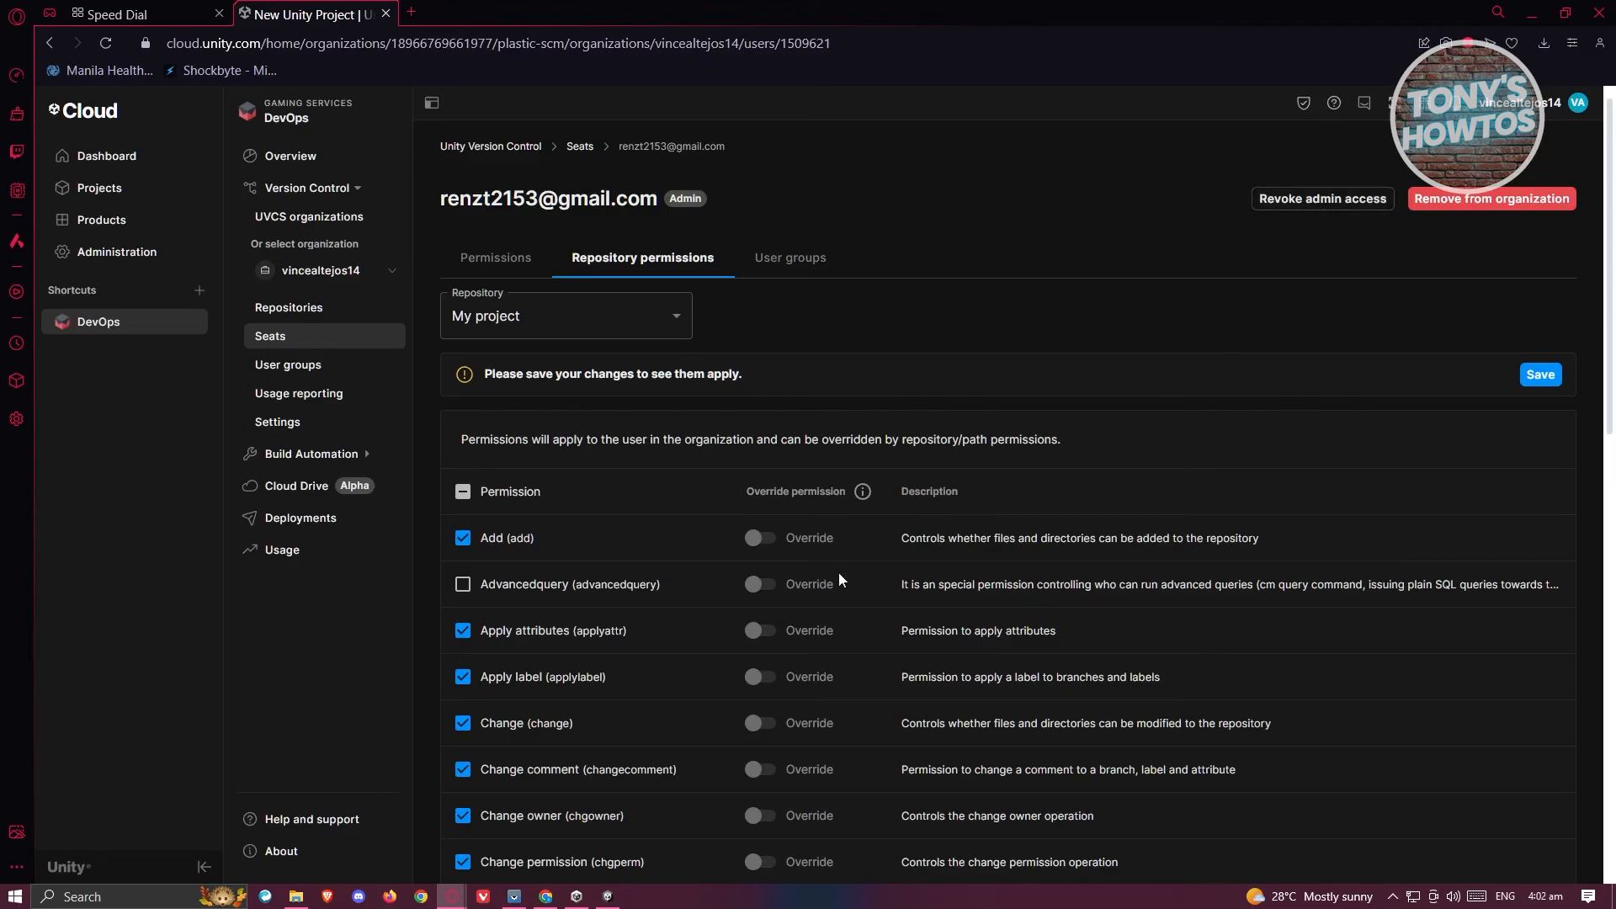
mouse_move(1509, 216)
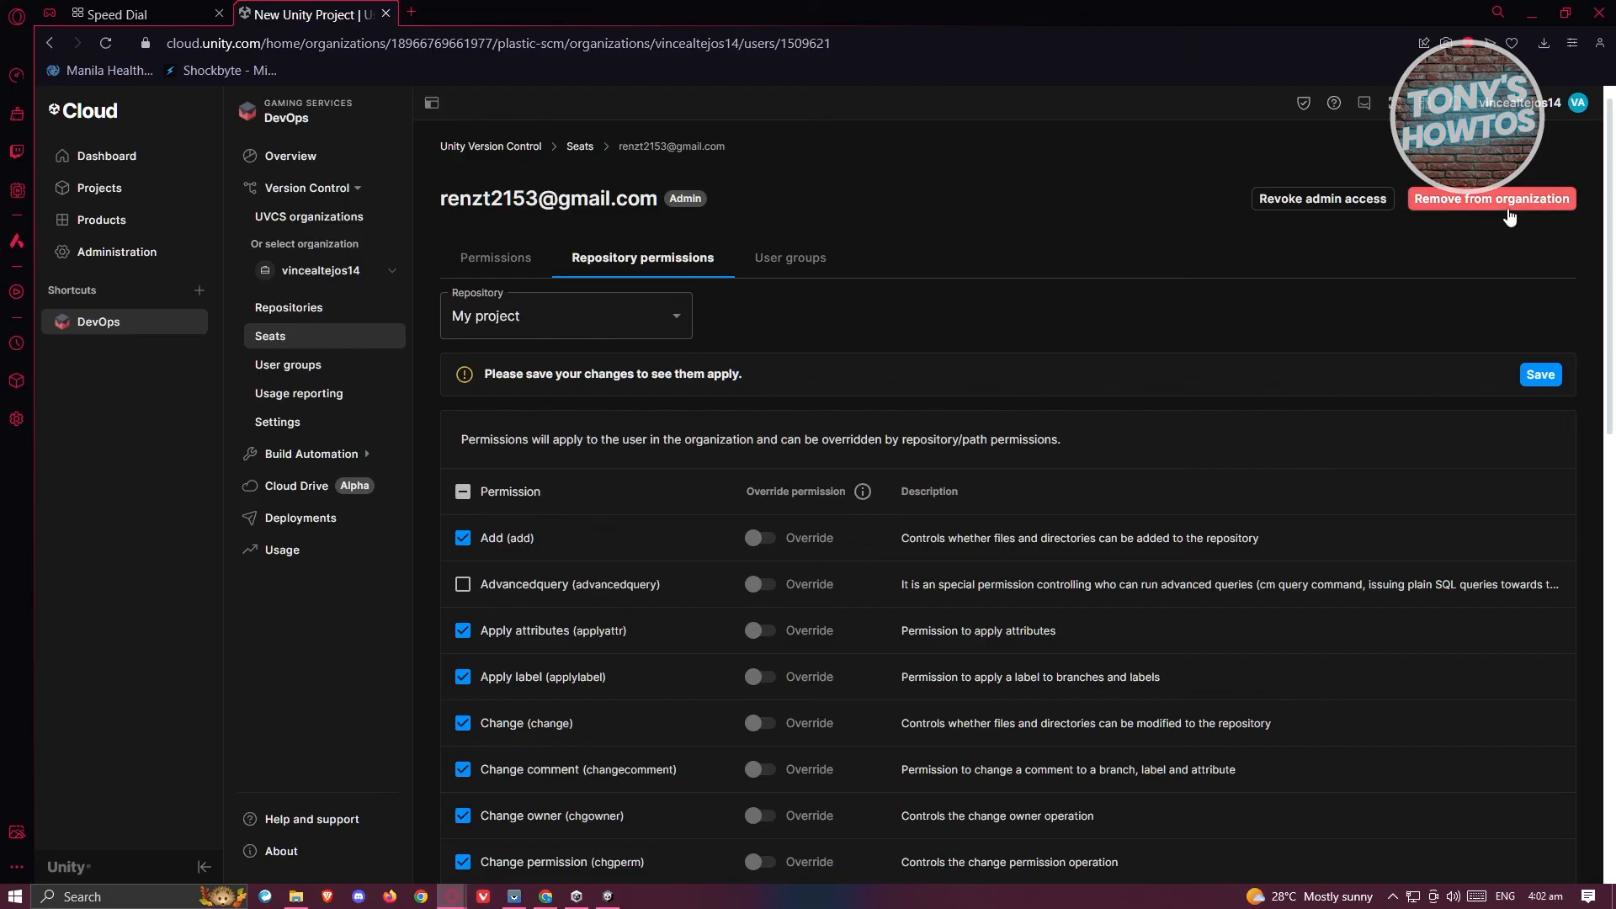
click(496, 257)
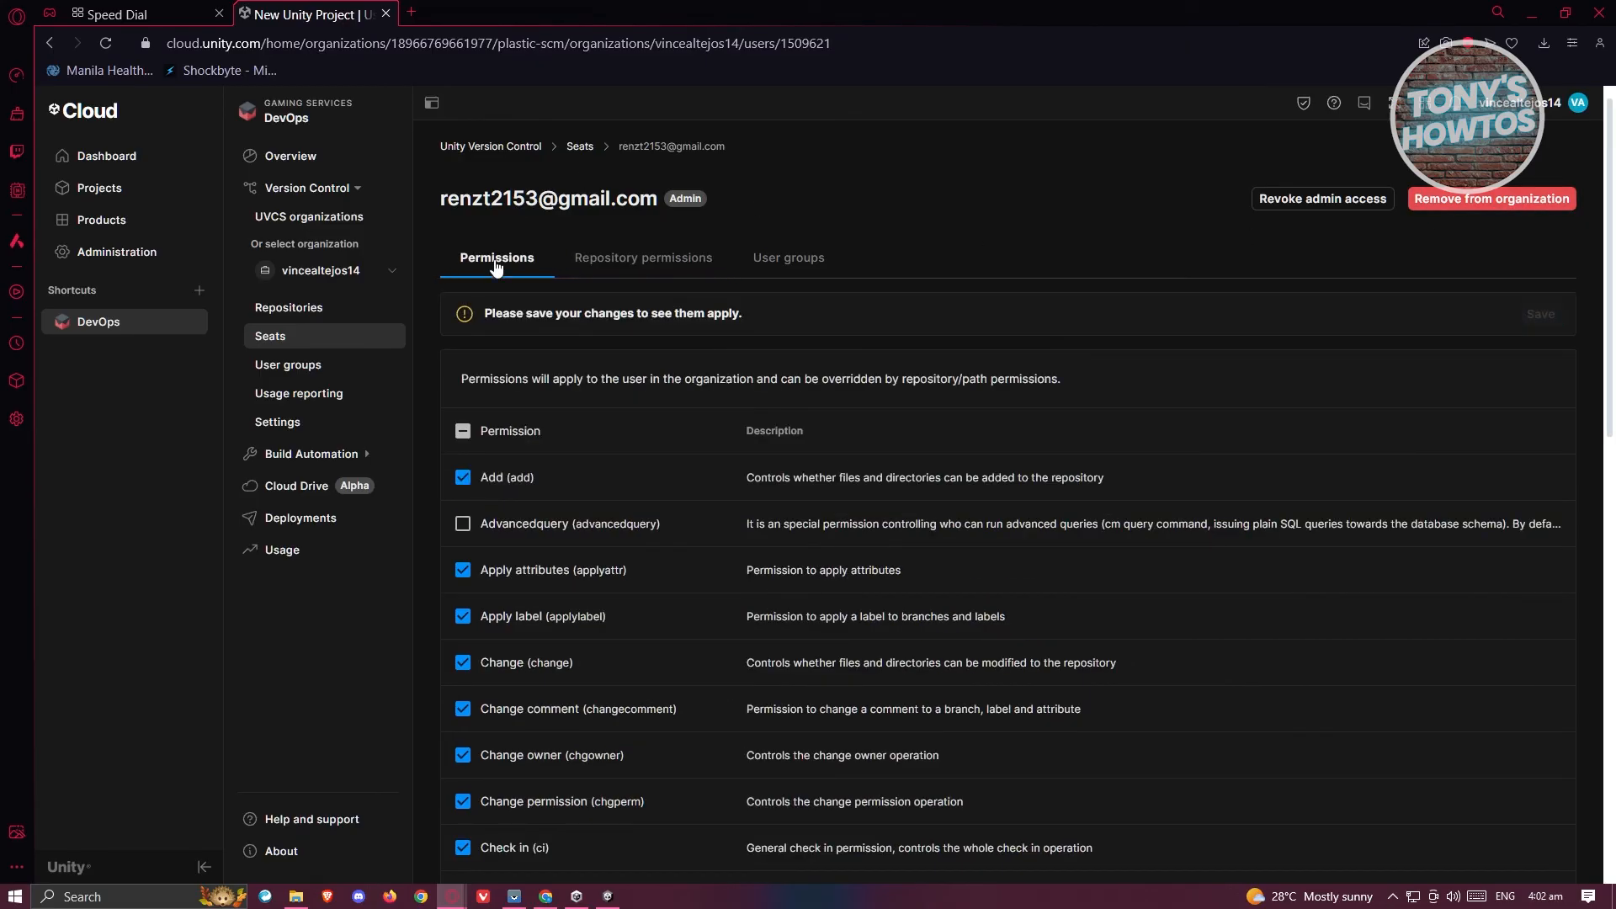
mouse_move(537, 251)
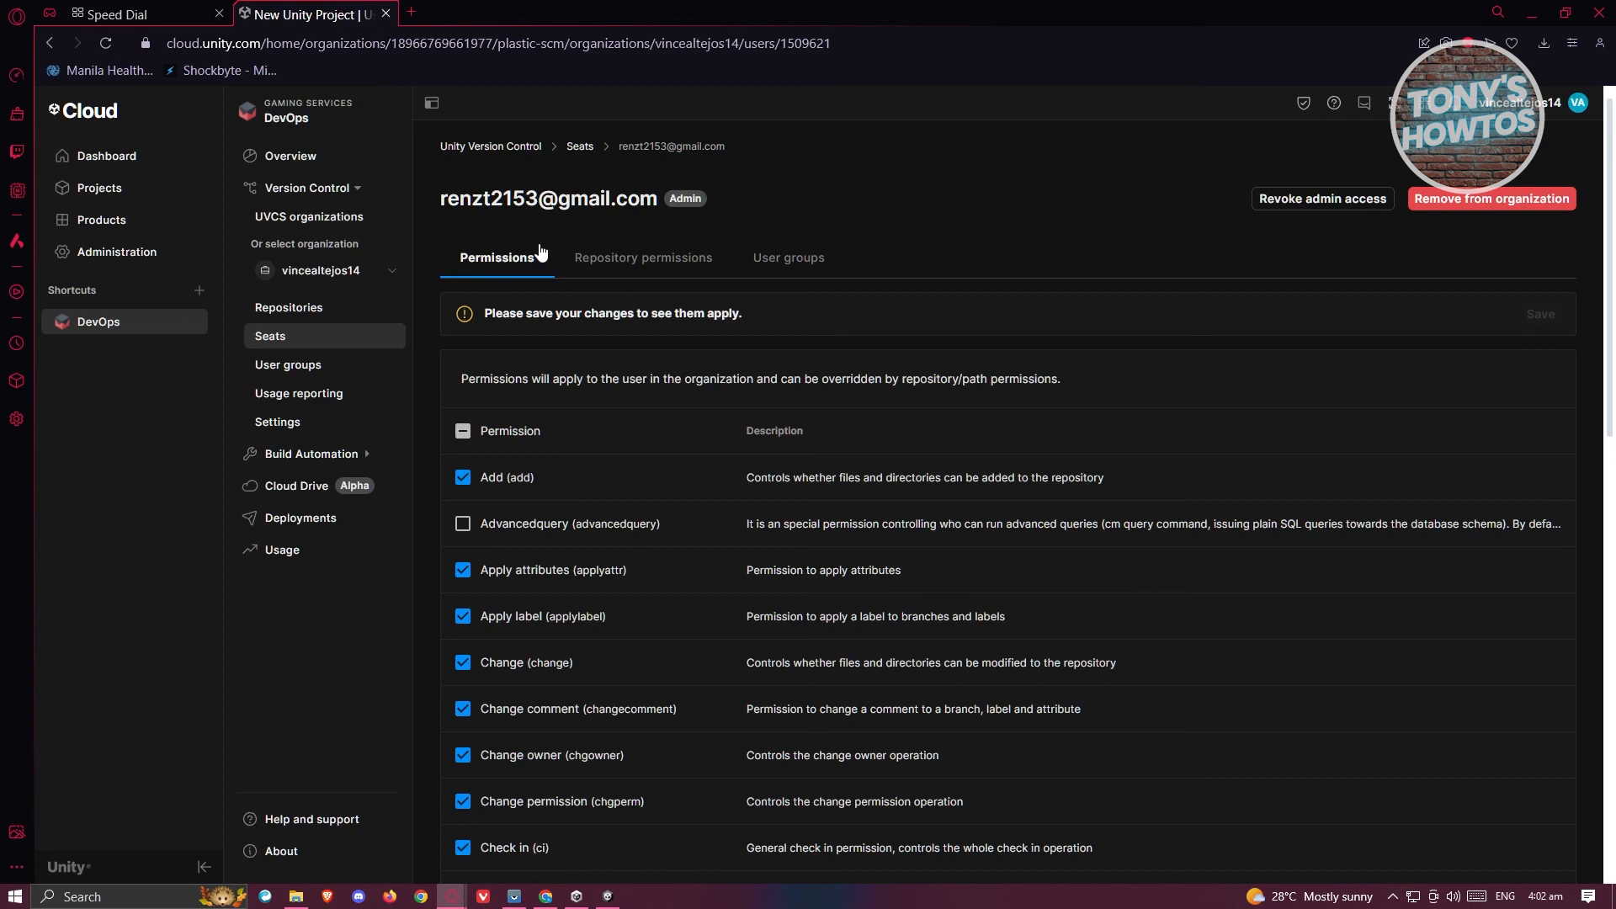